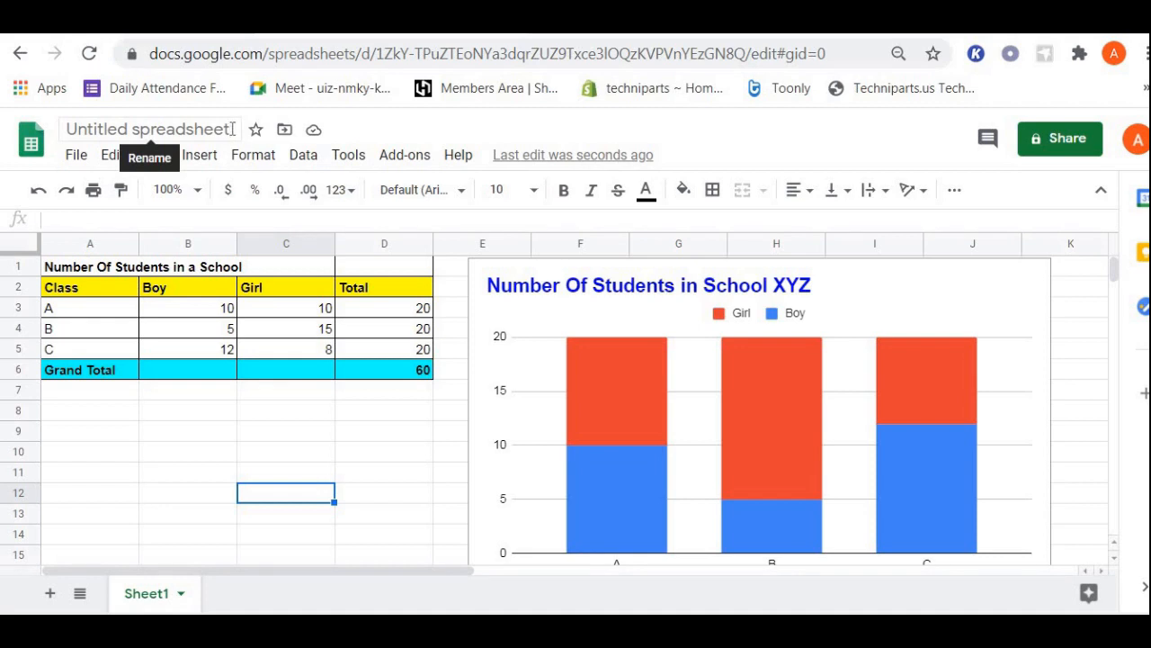
# - Rename the untitled spreadsheet to 'school number of students'
pyautogui.click(148, 130)
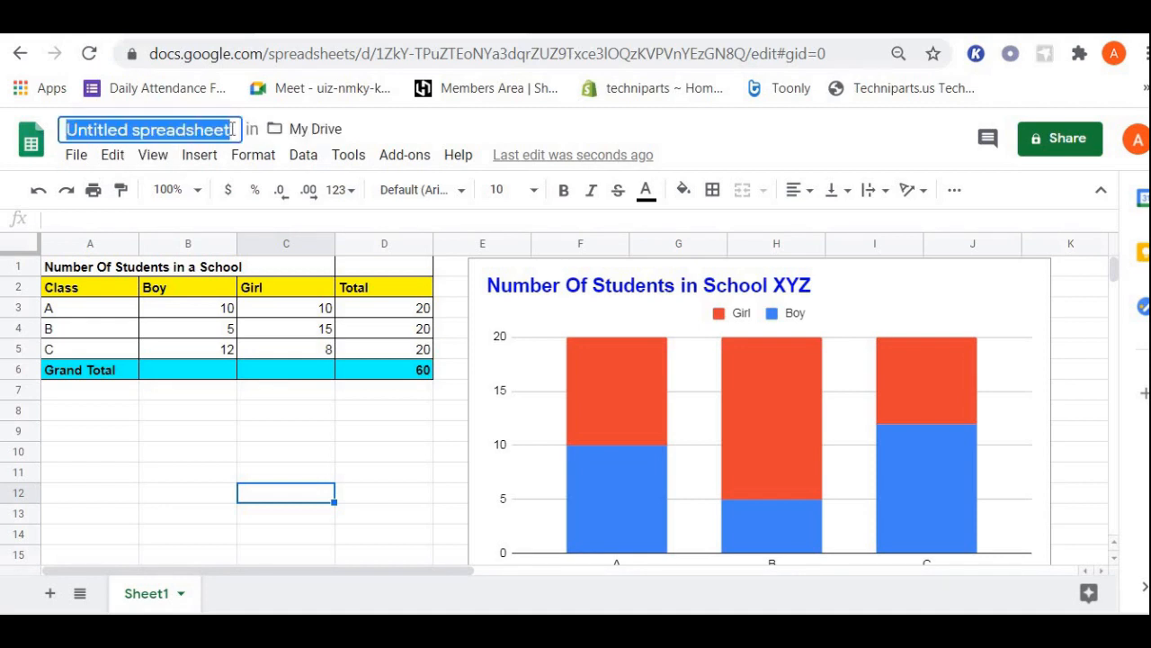
pyautogui.write('school number of students')
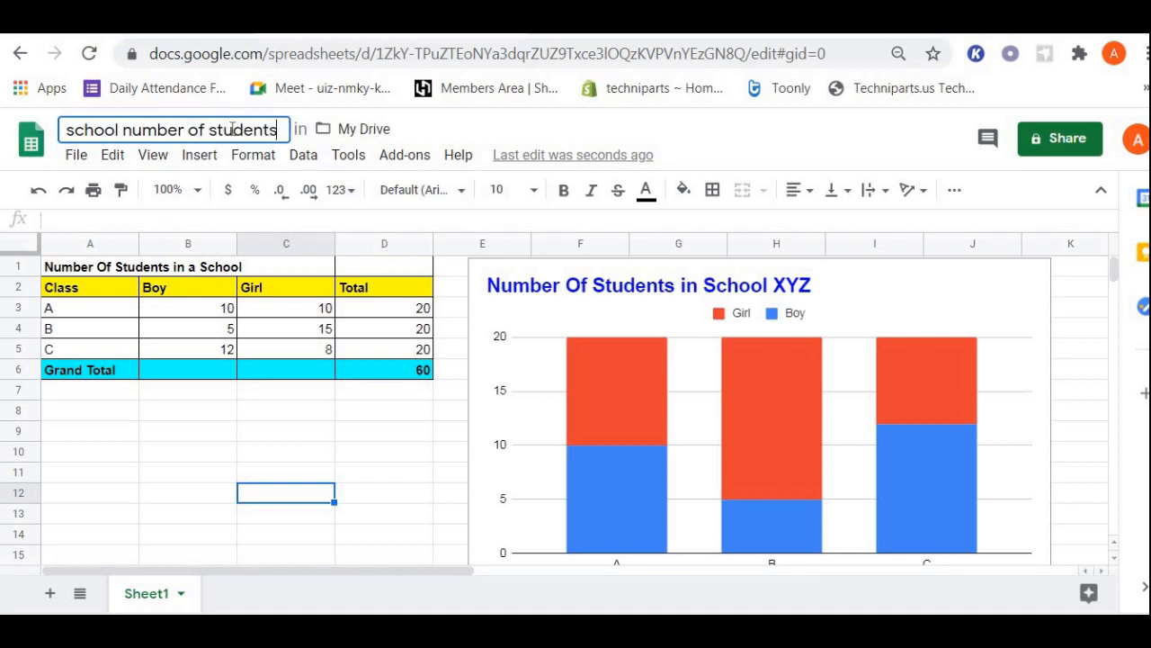
pyautogui.click(385, 432)
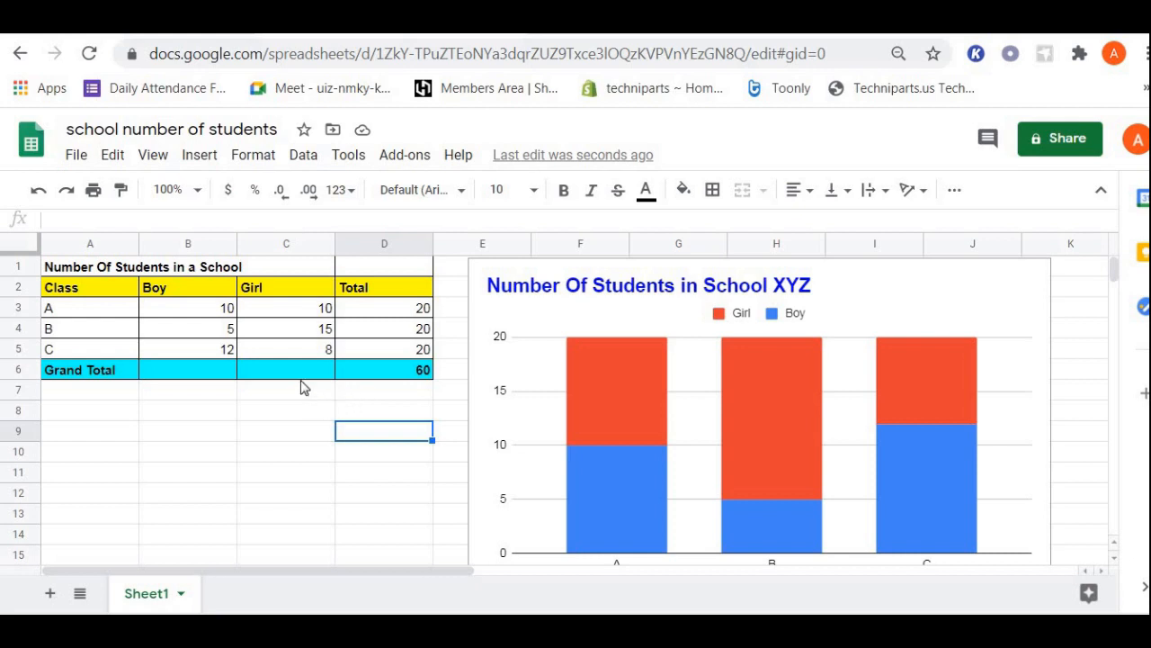
pyautogui.moveTo(222, 310)
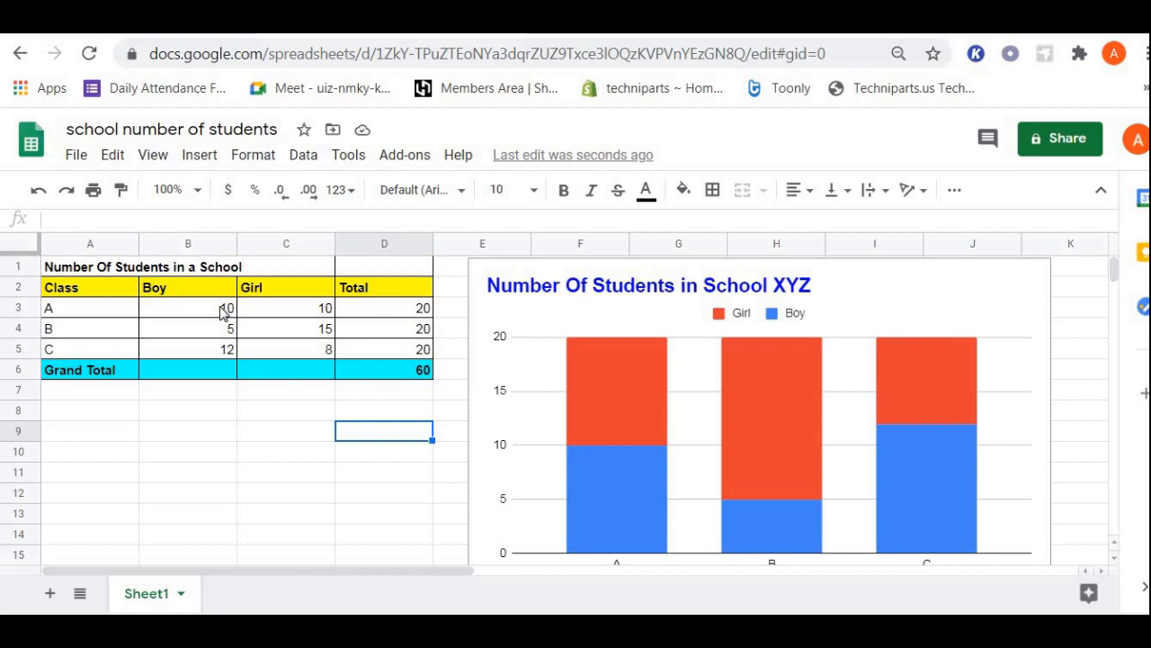
pyautogui.moveTo(155, 306)
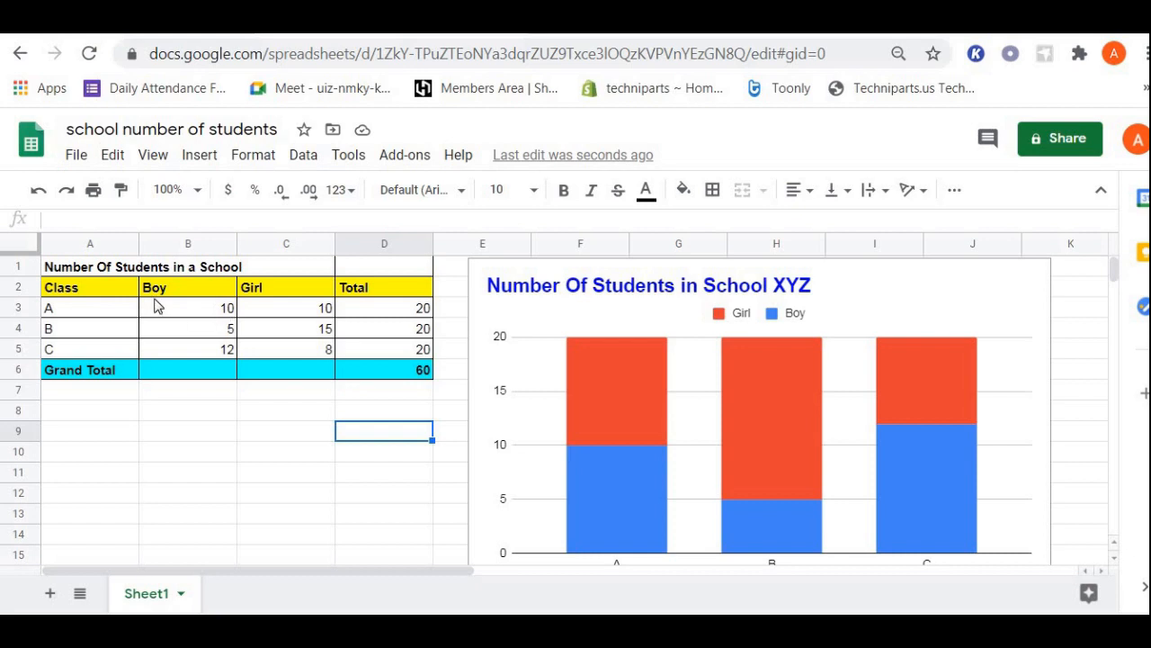
# - Set class A's boy count in B3 to 20, making its total 30 and grand total 70
pyautogui.click(187, 308)
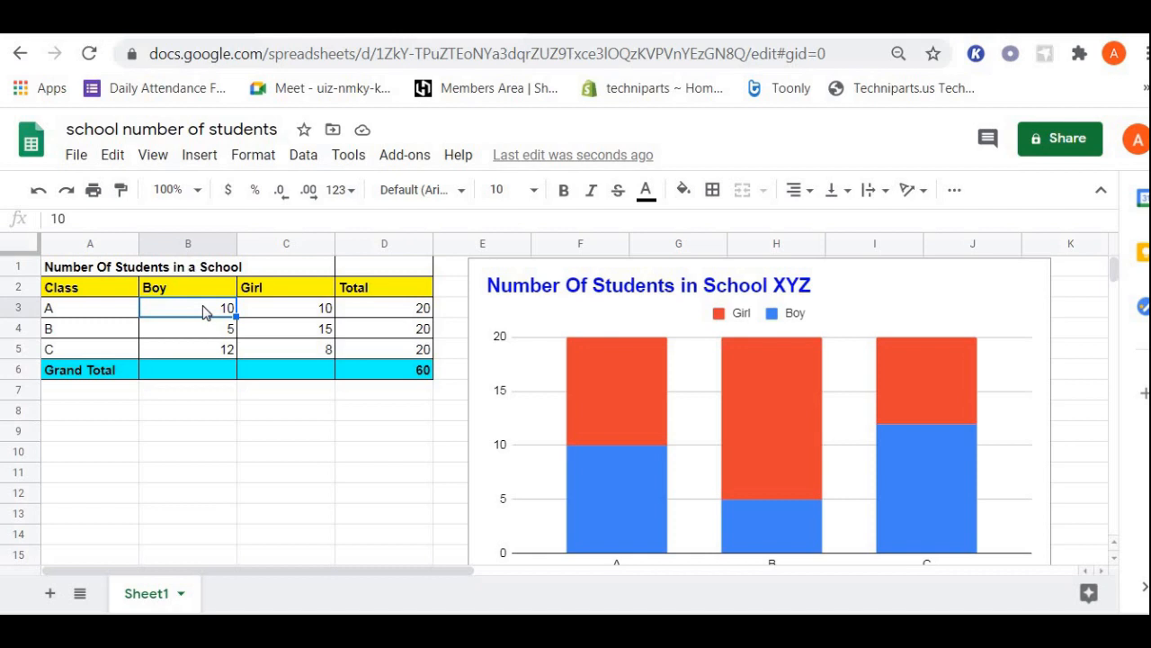
pyautogui.write('20')
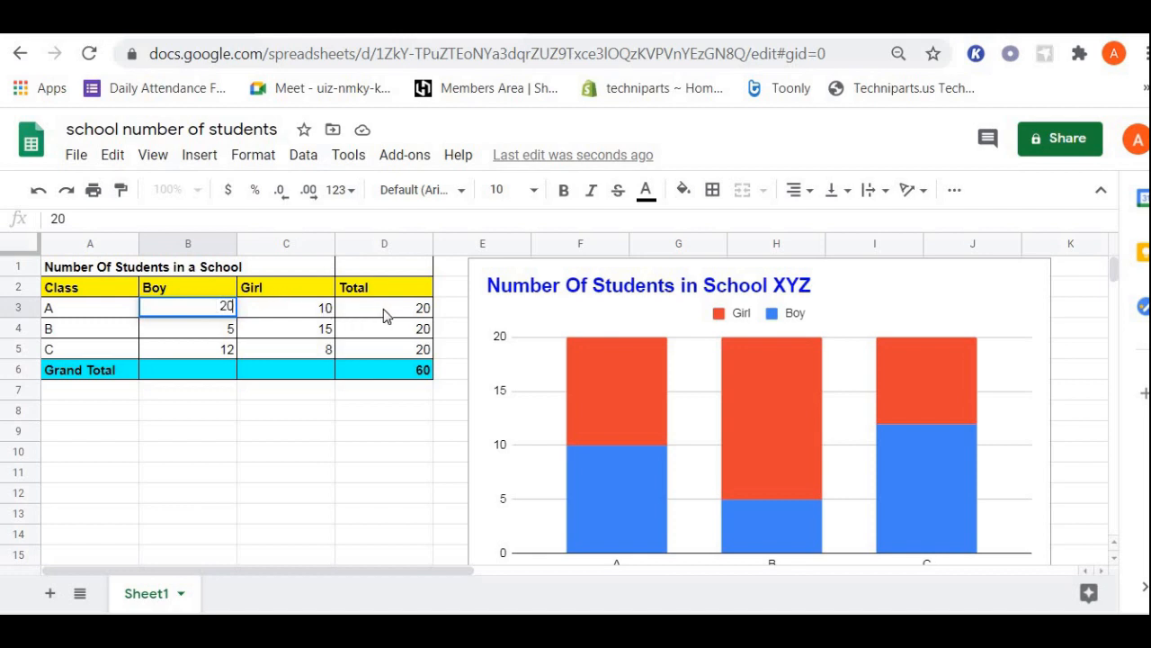
pyautogui.click(385, 308)
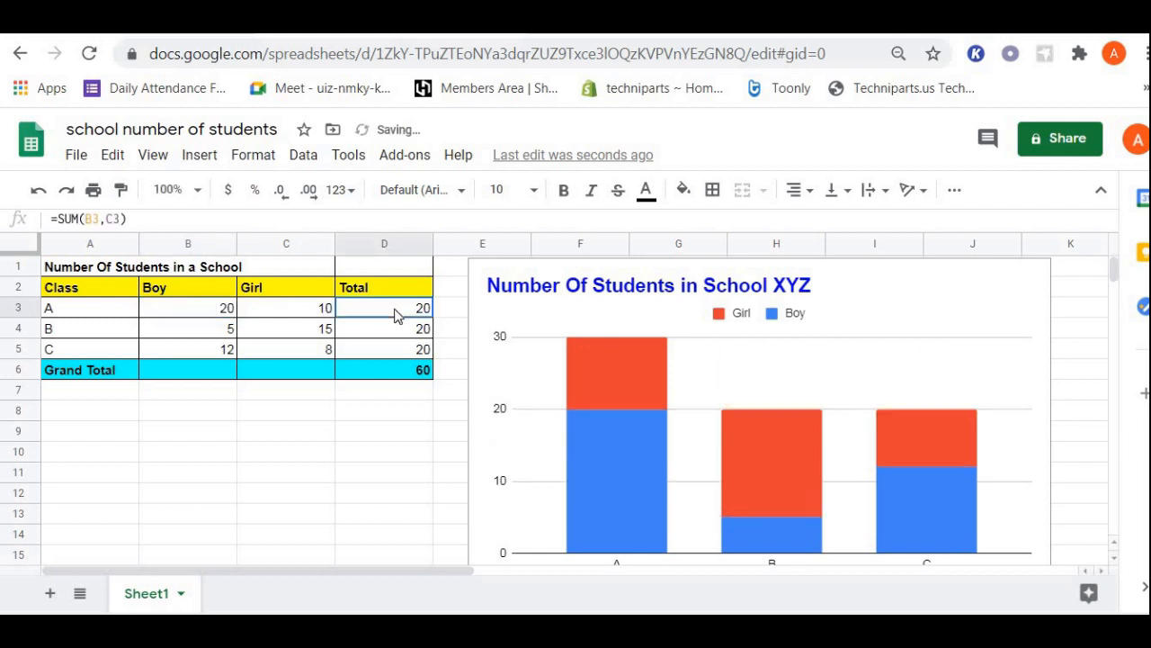
pyautogui.write('30')
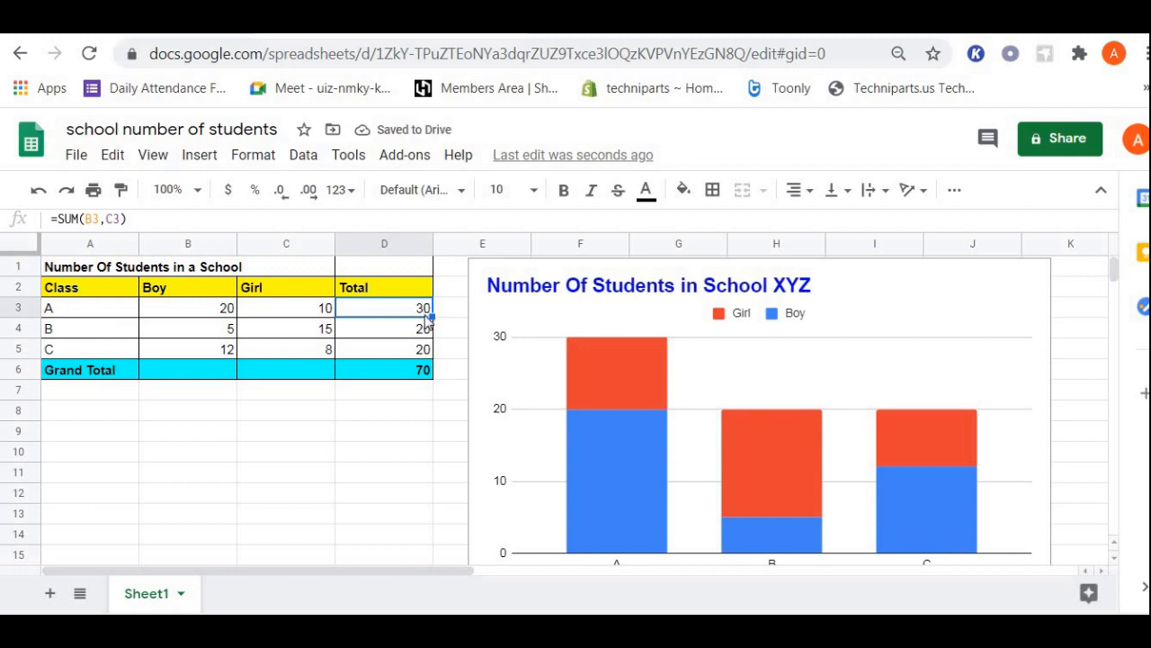
pyautogui.moveTo(806, 472)
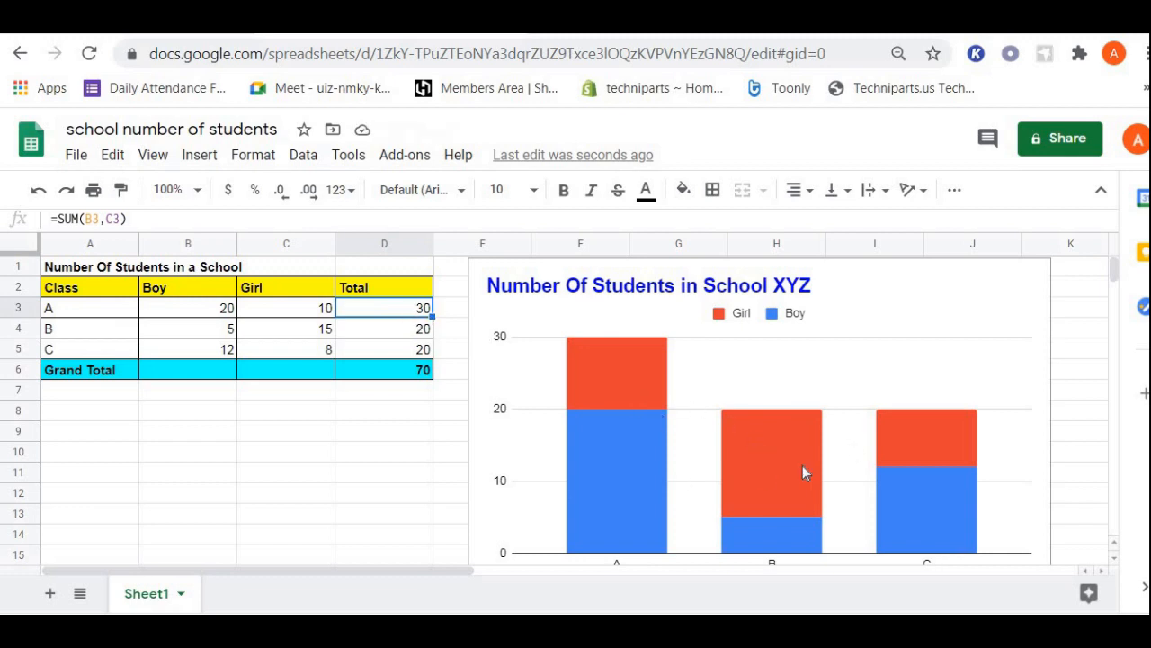
pyautogui.moveTo(788, 468)
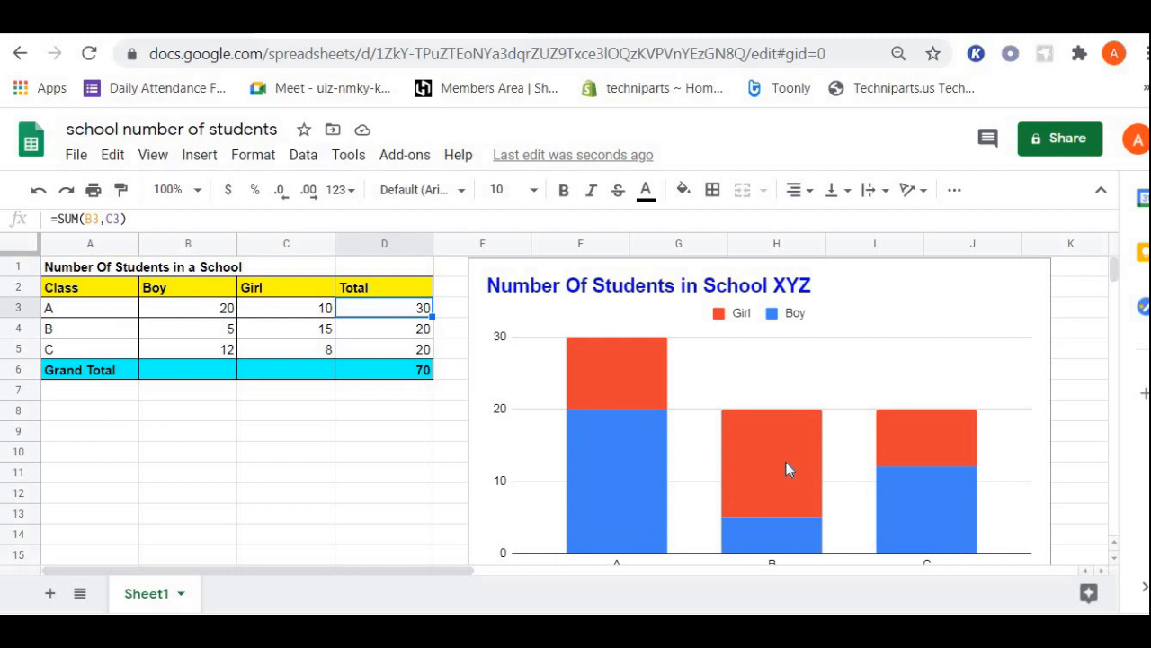
pyautogui.moveTo(281, 336)
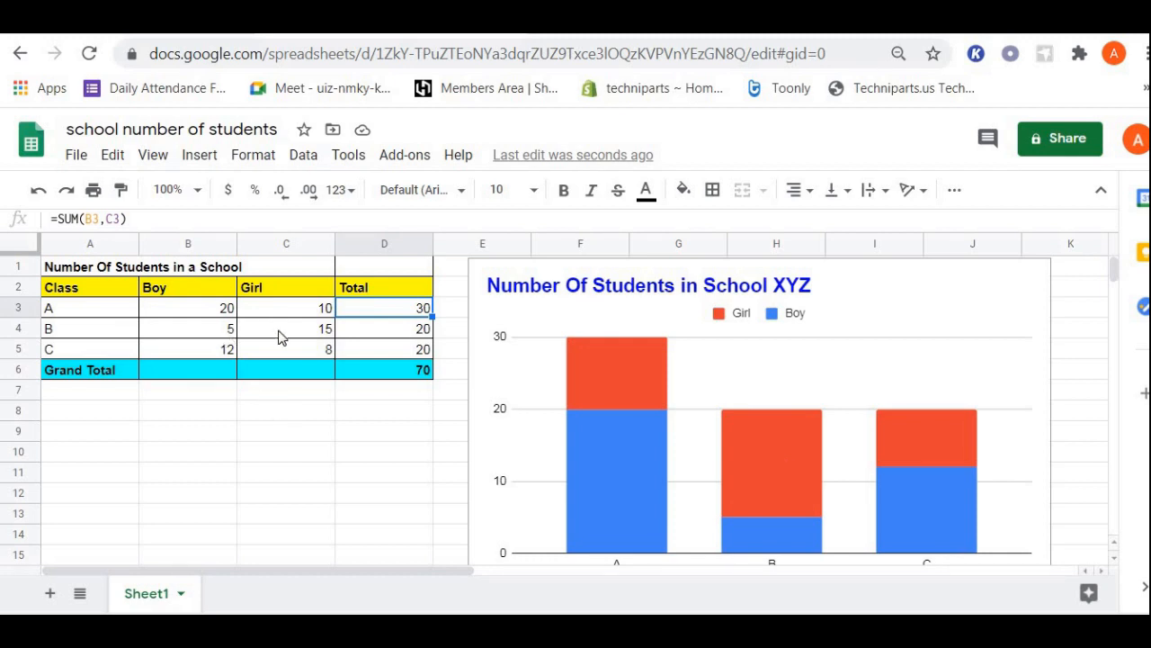
# - Set class B's girl count in C4 to 25, making its total 30 and grand total 80
pyautogui.click(284, 328)
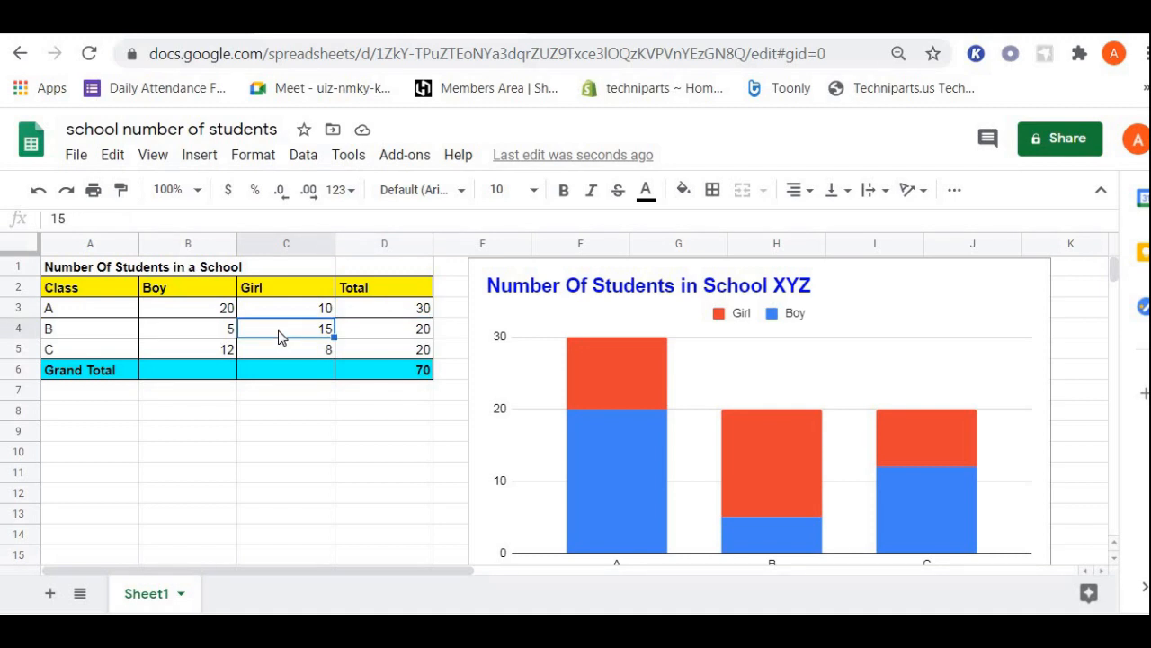
pyautogui.write('2')
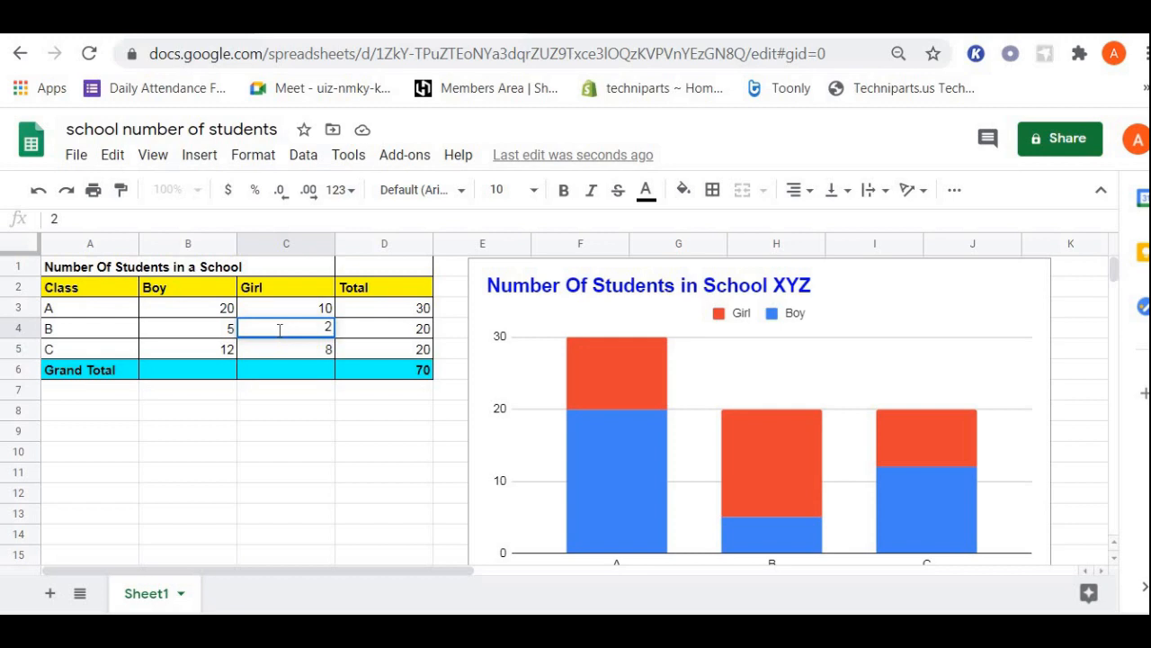
pyautogui.write('25')
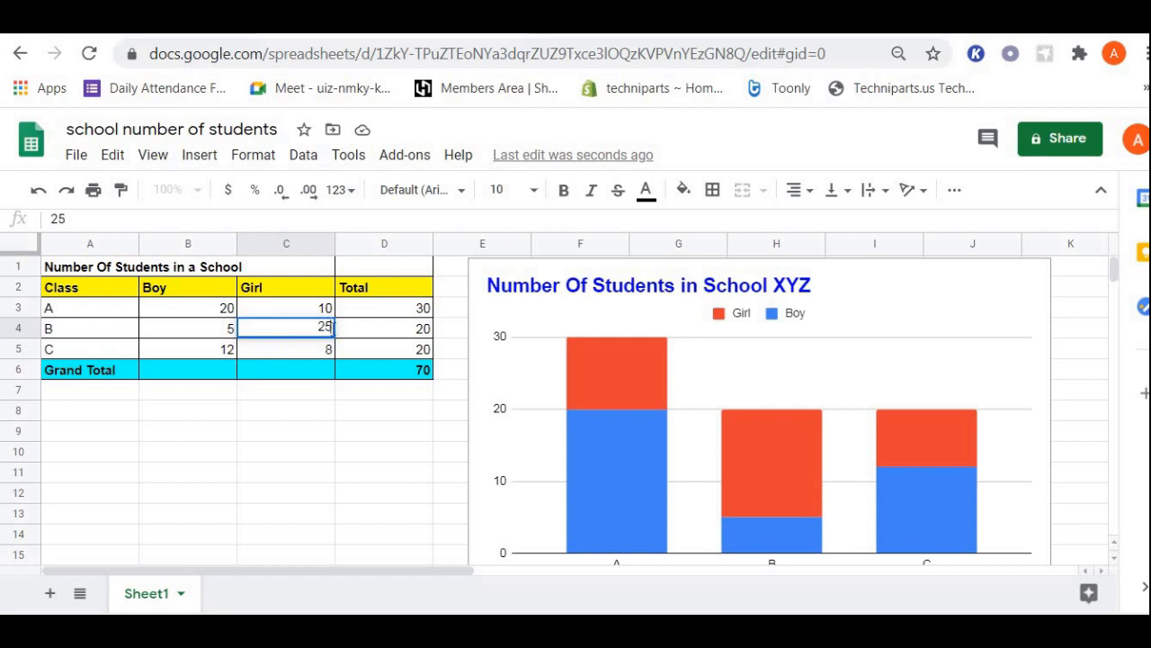
pyautogui.moveTo(360, 336)
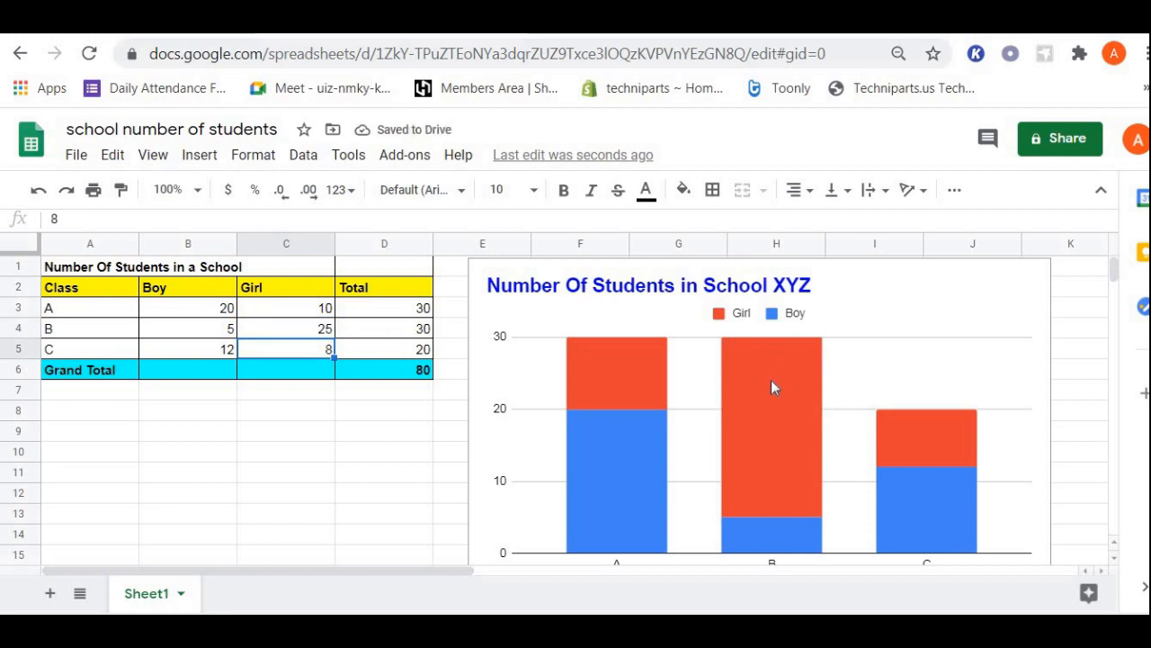
pyautogui.moveTo(774, 410)
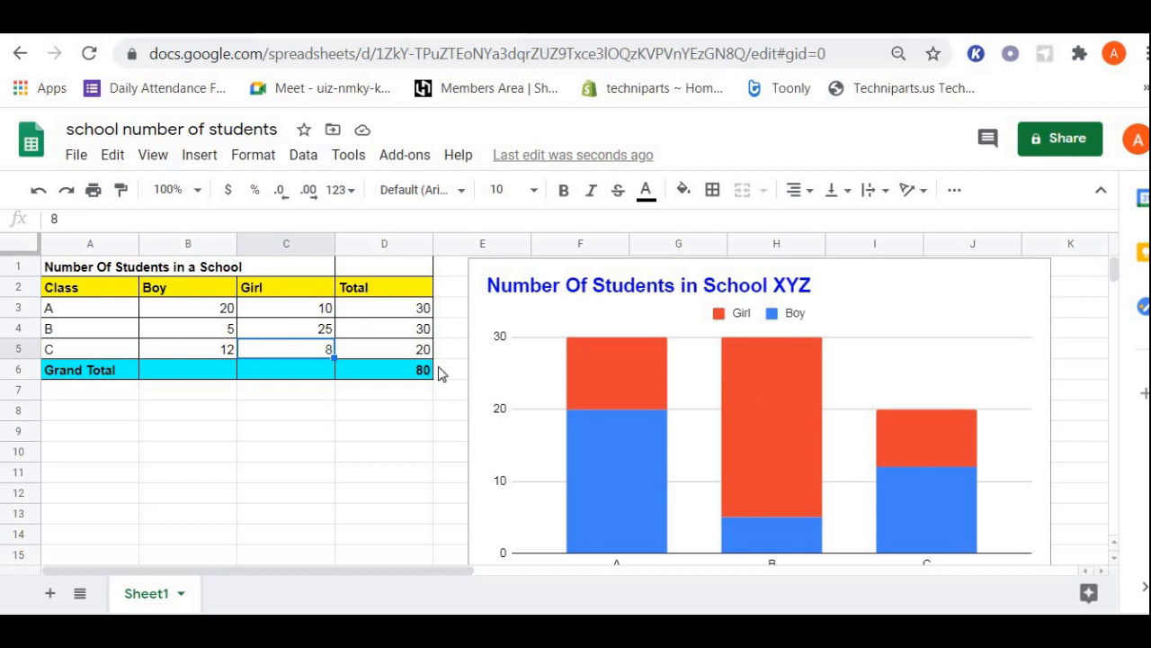
pyautogui.click(385, 328)
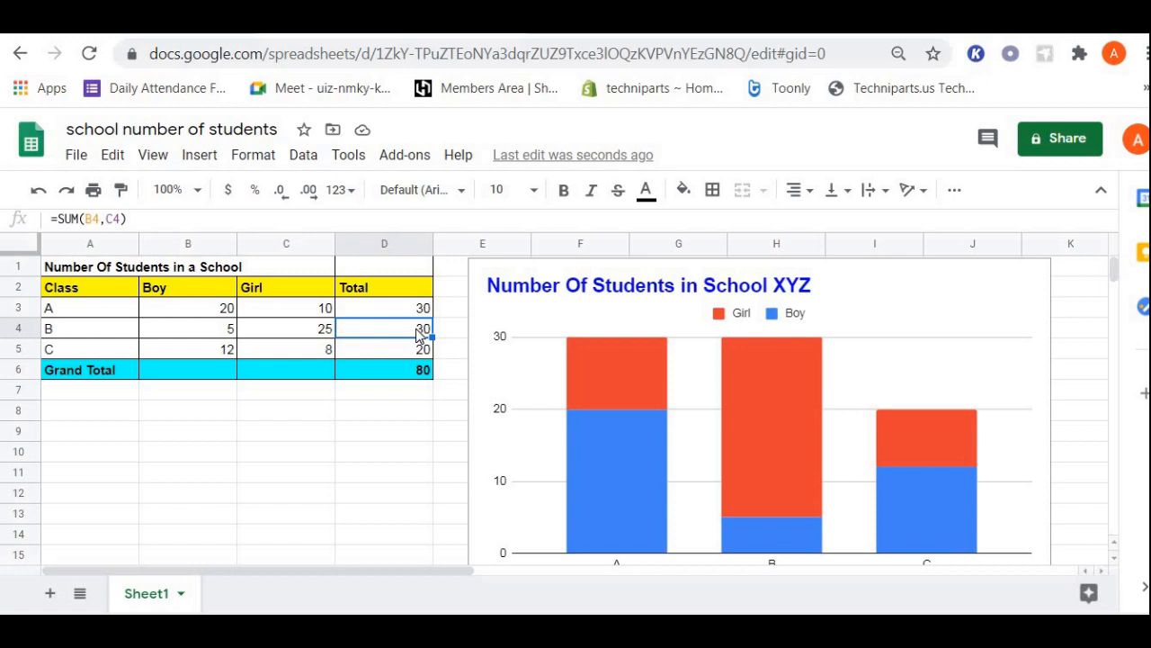
pyautogui.moveTo(419, 378)
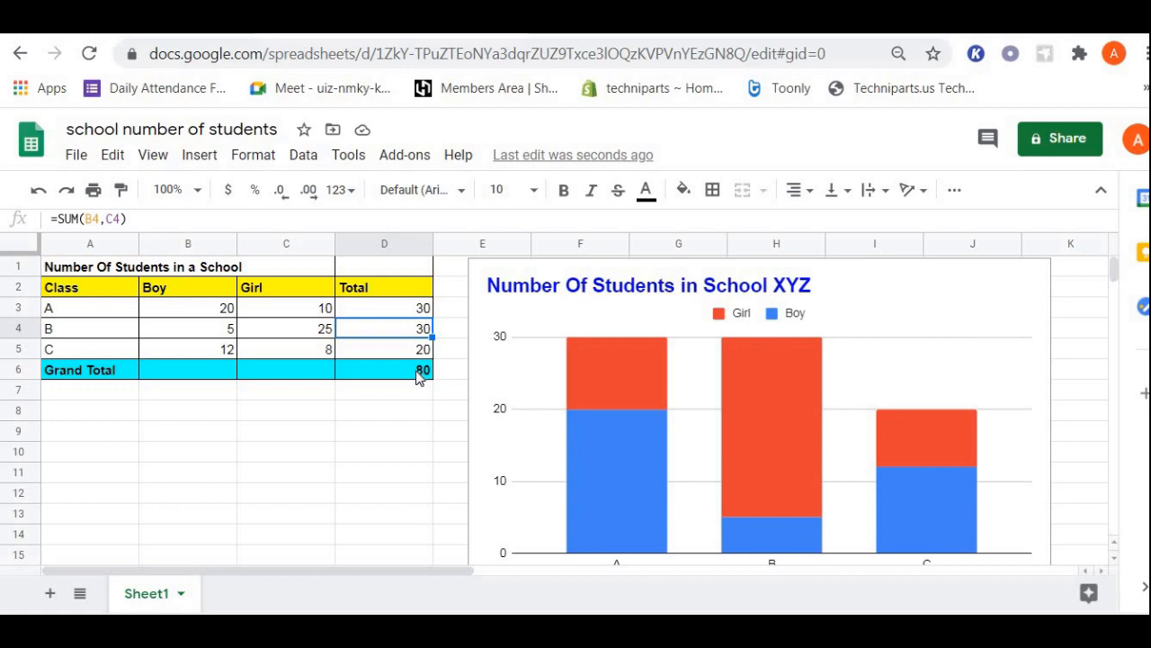
pyautogui.moveTo(338, 373)
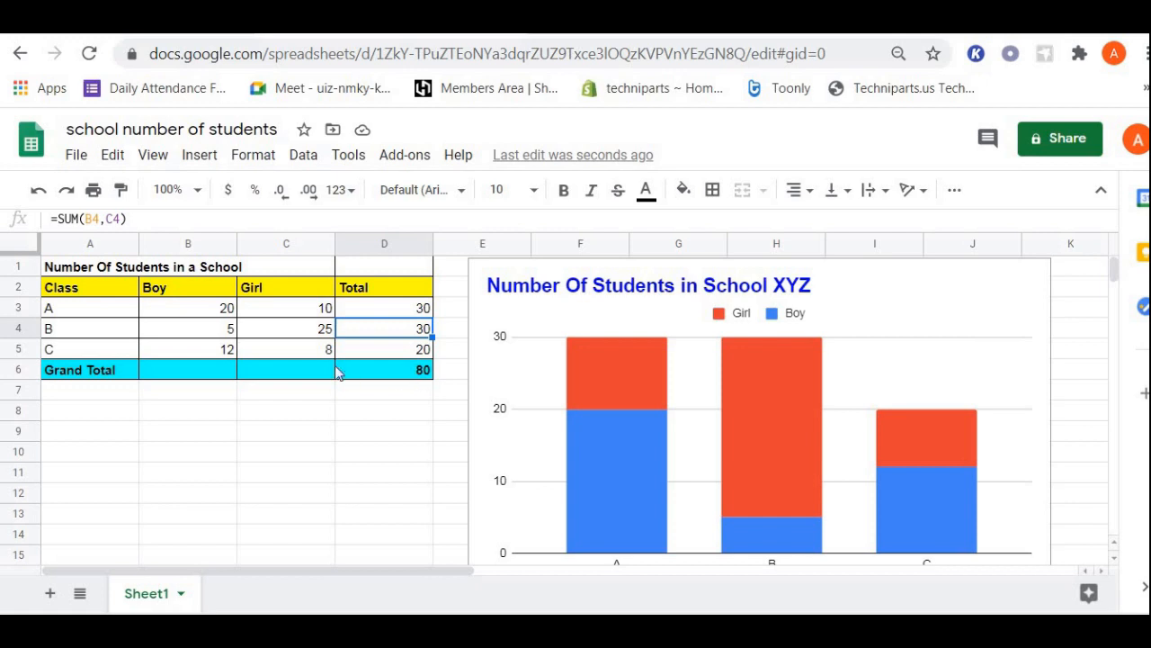
pyautogui.moveTo(223, 349)
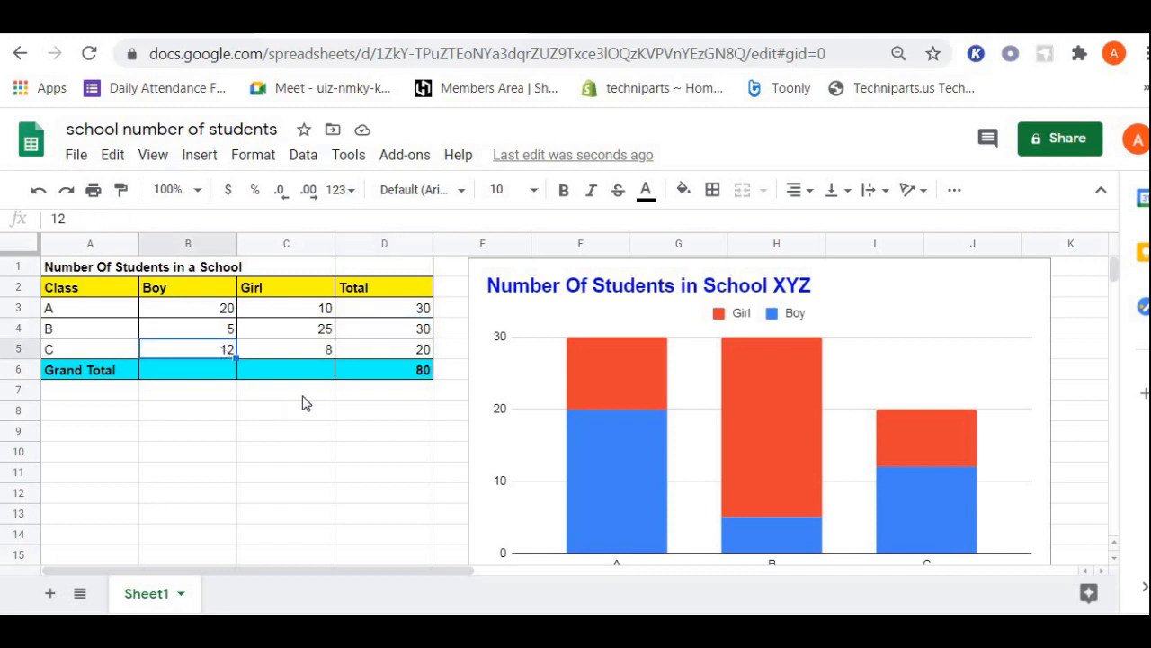
pyautogui.moveTo(313, 403)
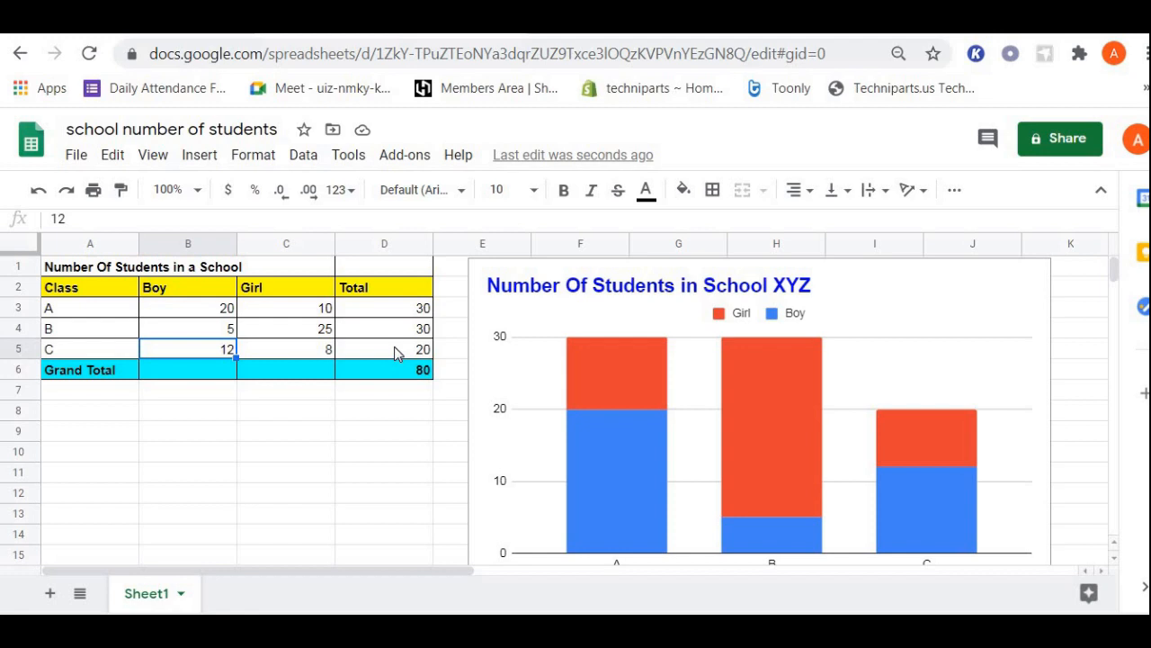
pyautogui.moveTo(414, 353)
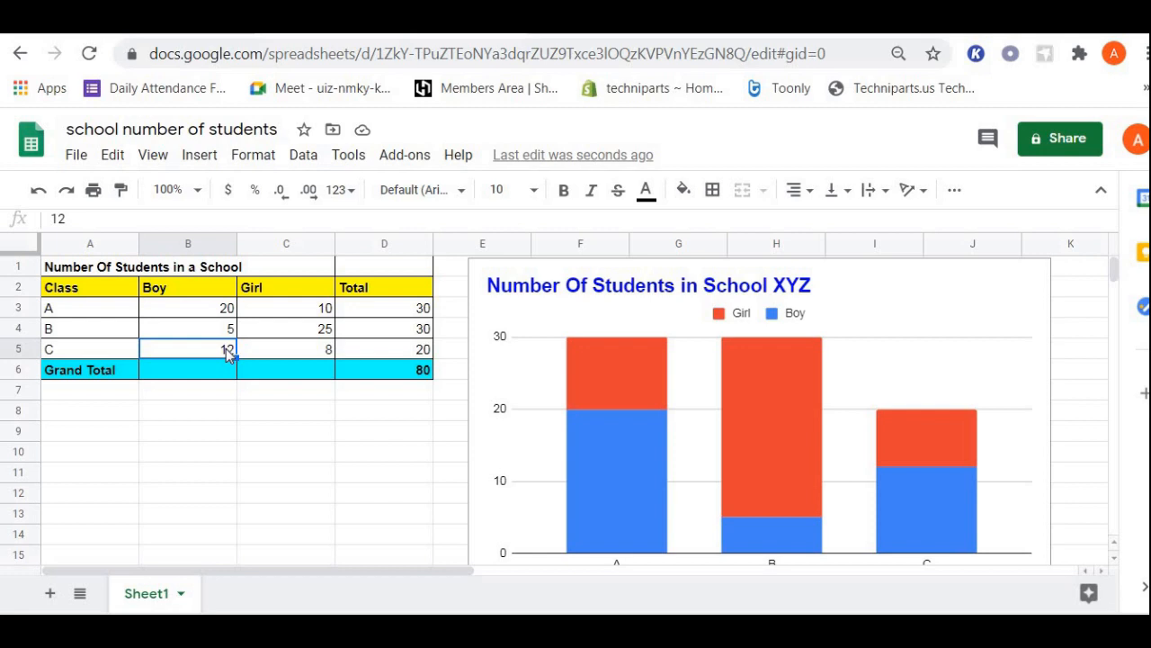
# - Set class C's boy count in B5 to 5, bringing its total to 13
pyautogui.write('5')
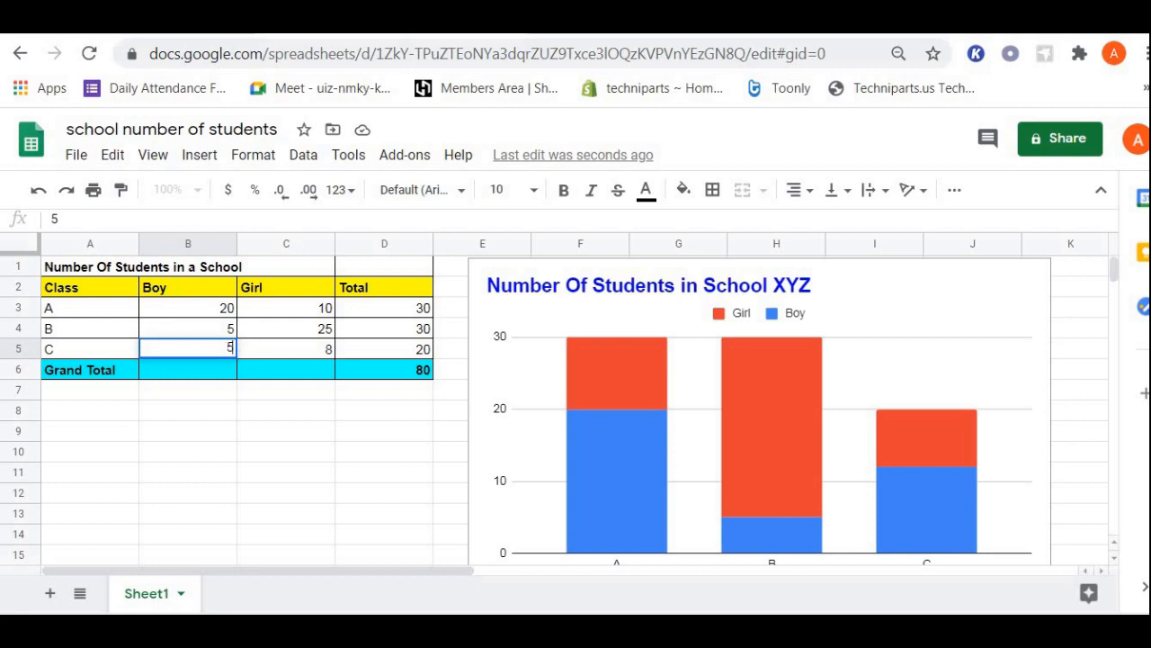
pyautogui.moveTo(378, 356)
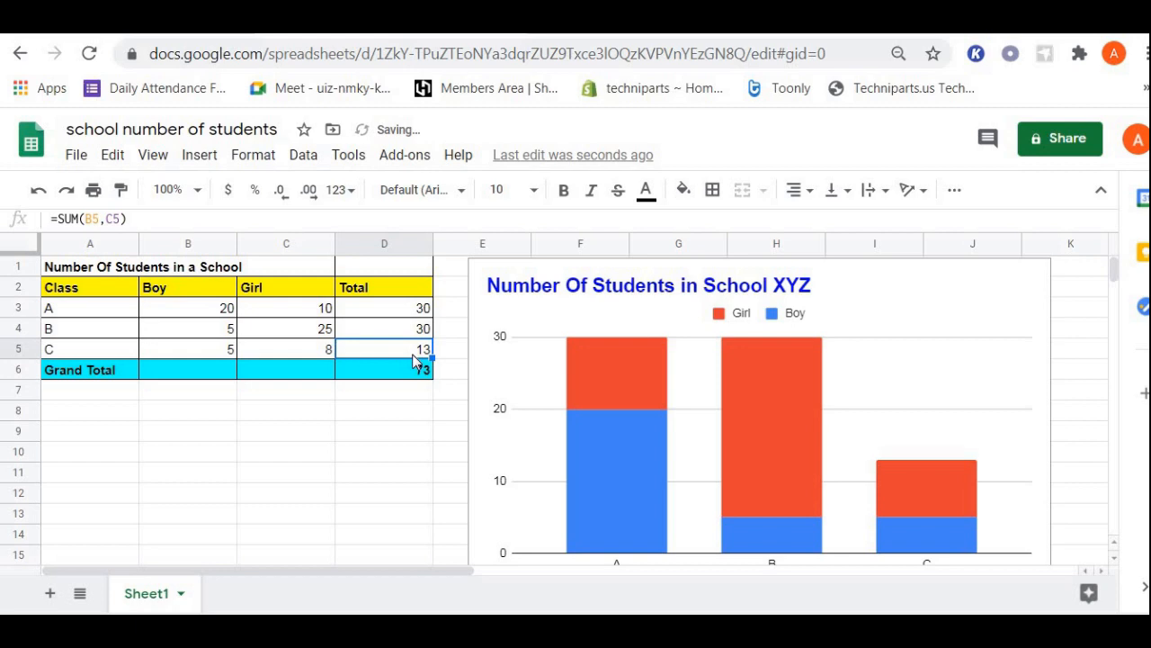
pyautogui.moveTo(977, 514)
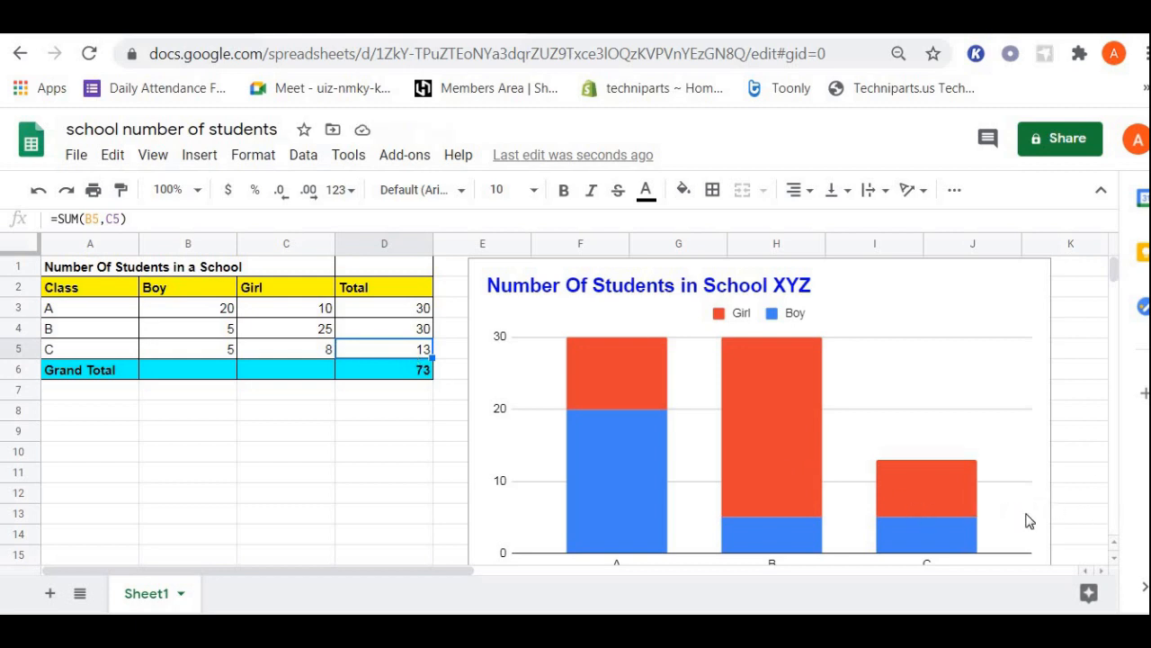
pyautogui.moveTo(1117, 274)
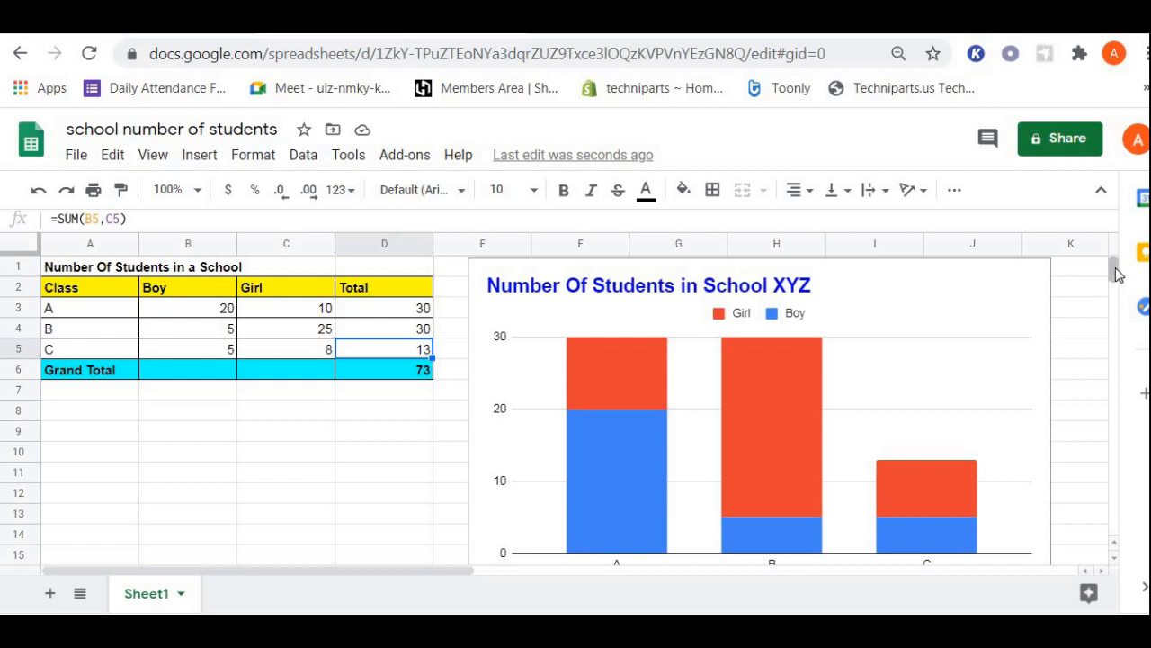
pyautogui.moveTo(1117, 276)
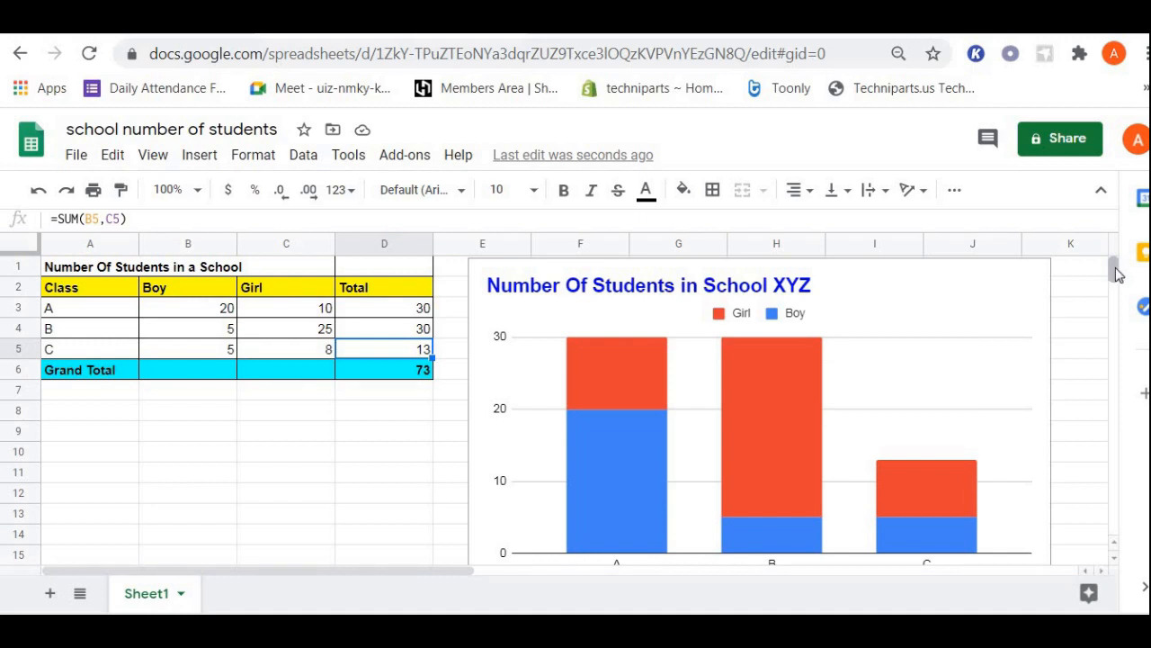
pyautogui.moveTo(1069, 145)
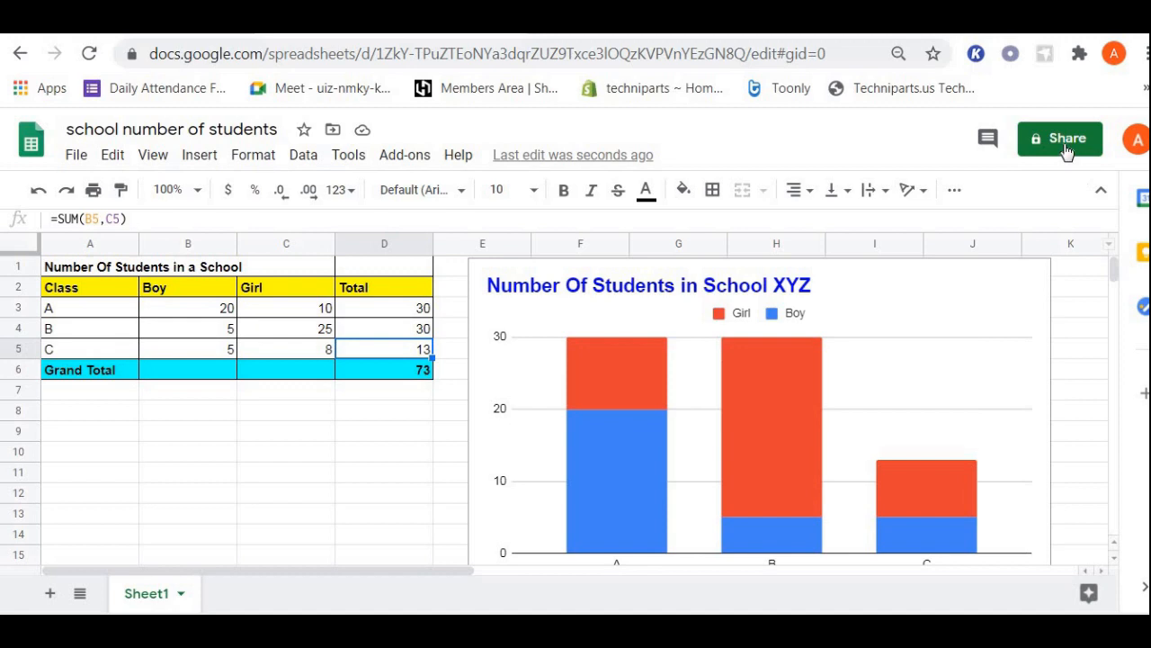
pyautogui.click(1065, 139)
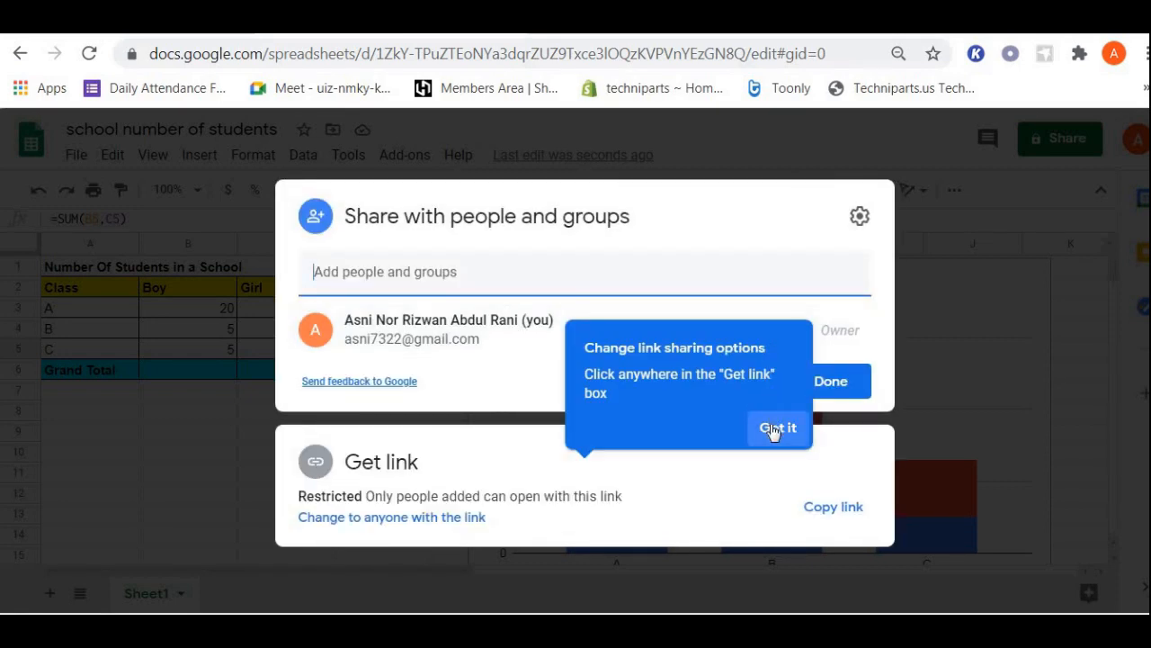
pyautogui.click(779, 428)
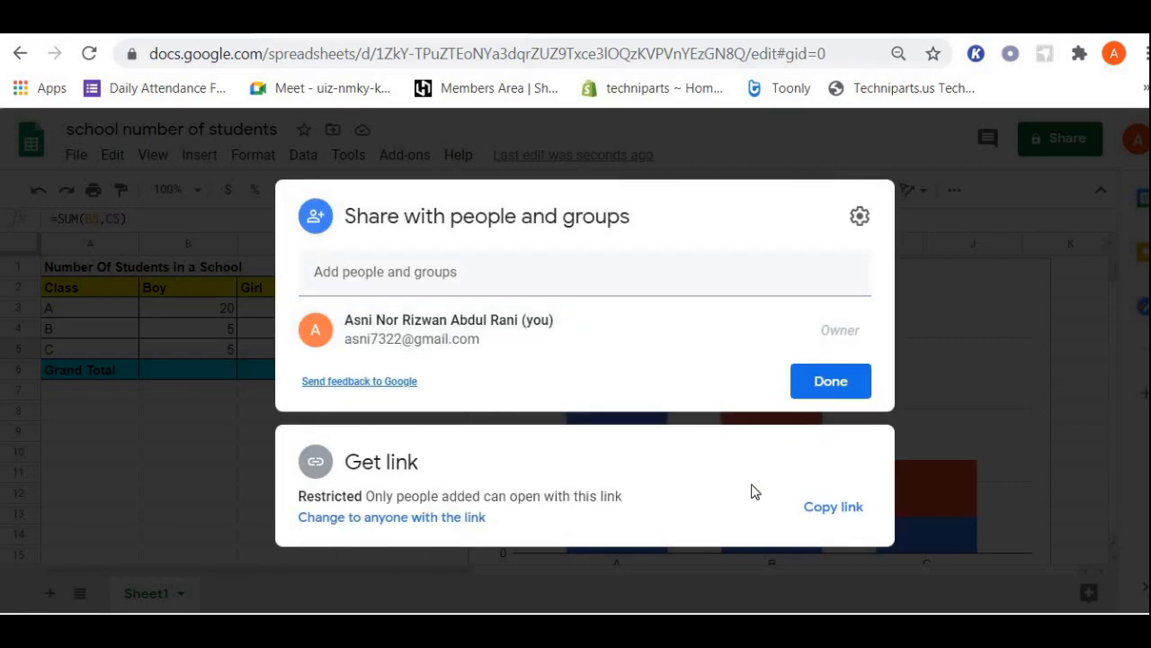
pyautogui.moveTo(748, 453)
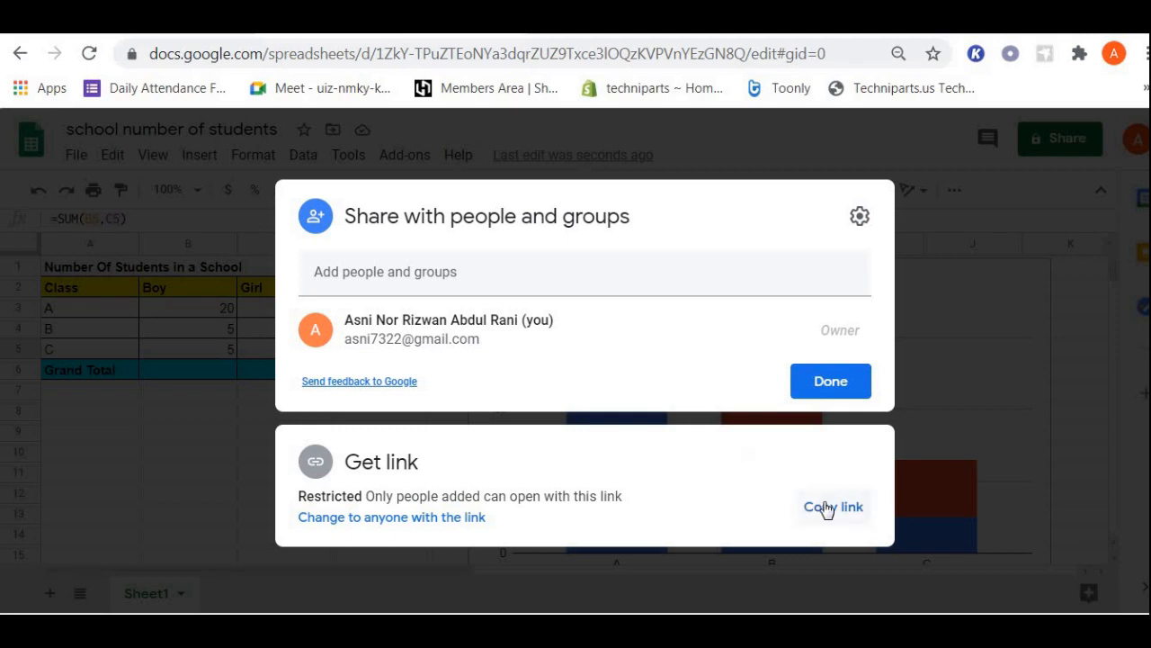
pyautogui.moveTo(687, 493)
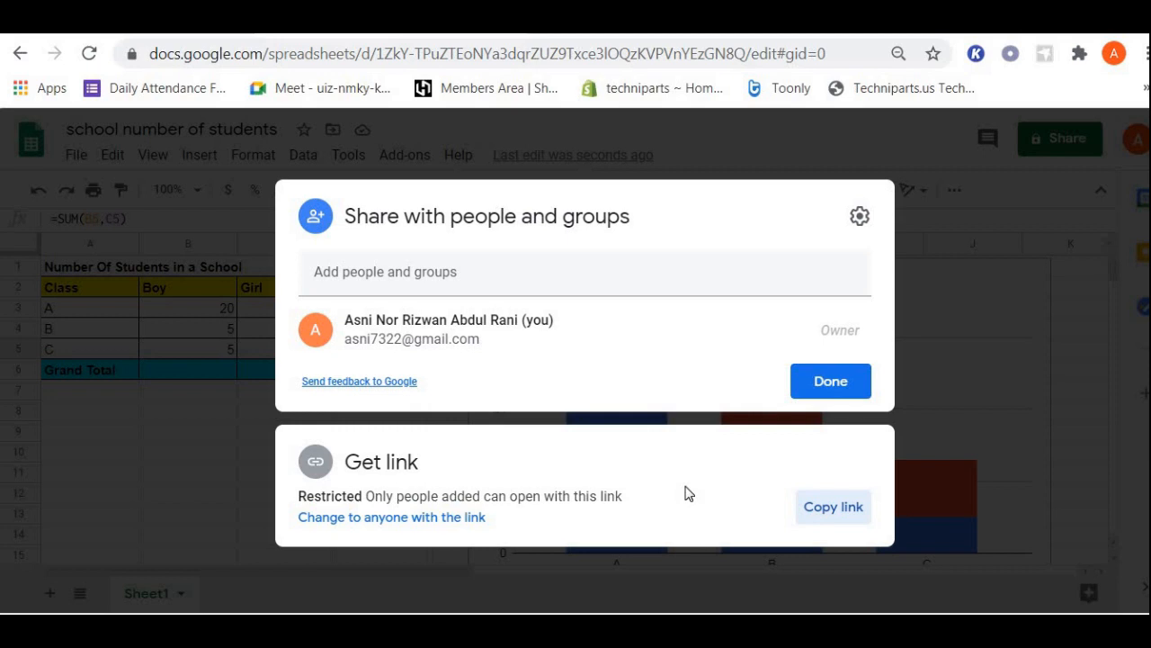
pyautogui.moveTo(731, 489)
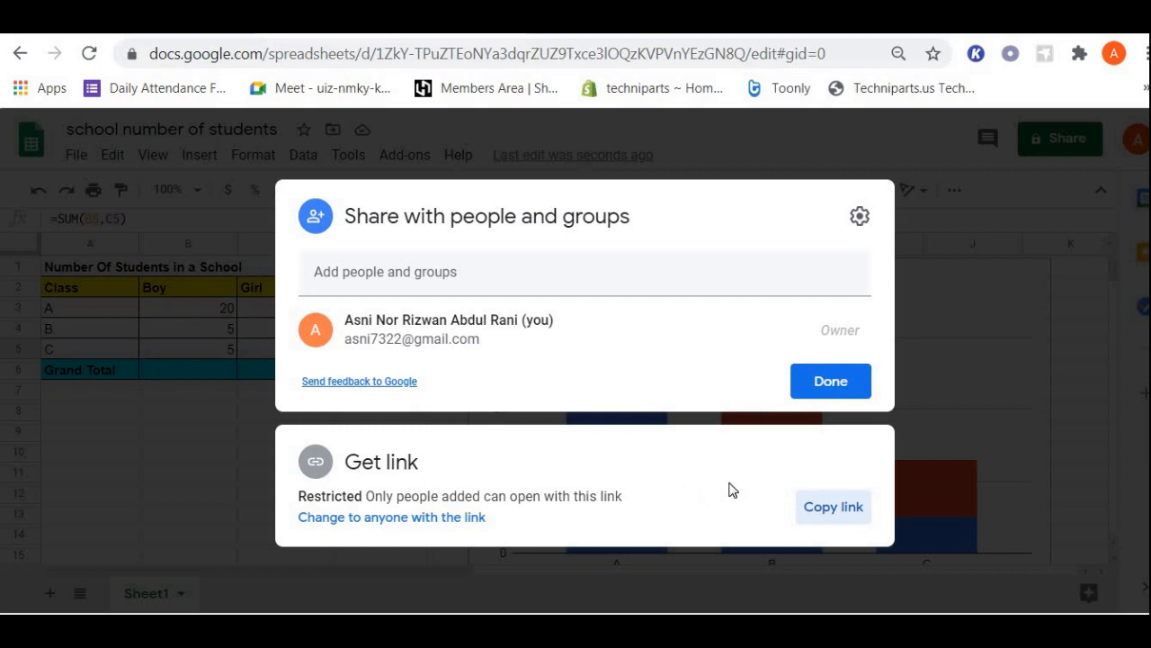
pyautogui.moveTo(547, 142)
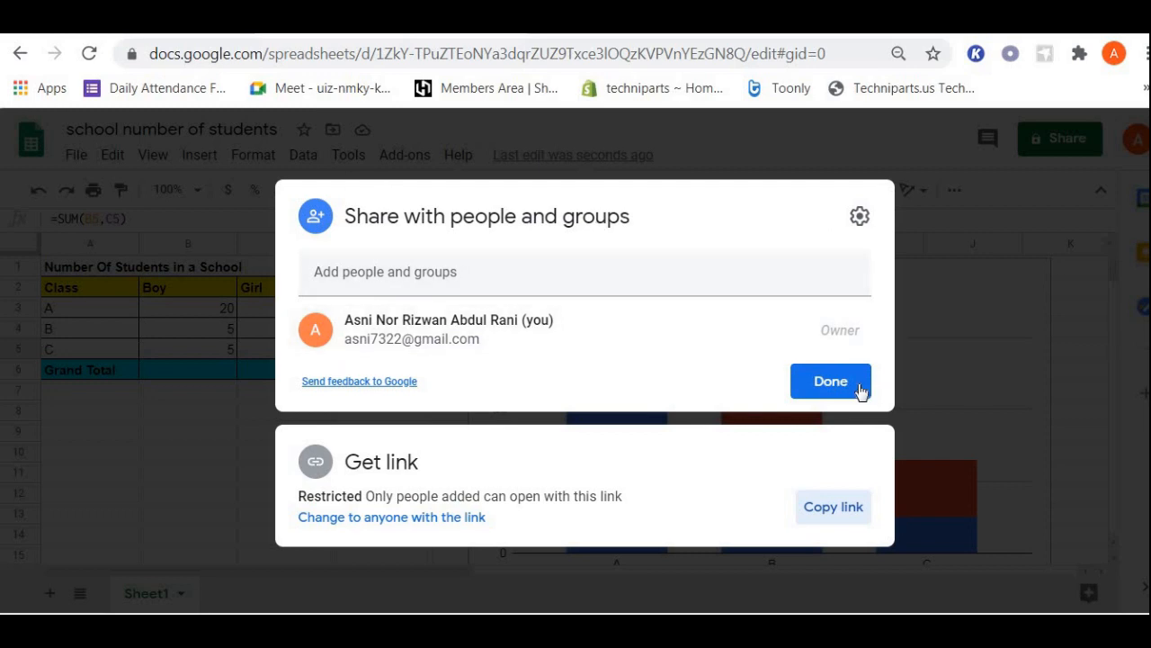
pyautogui.click(831, 382)
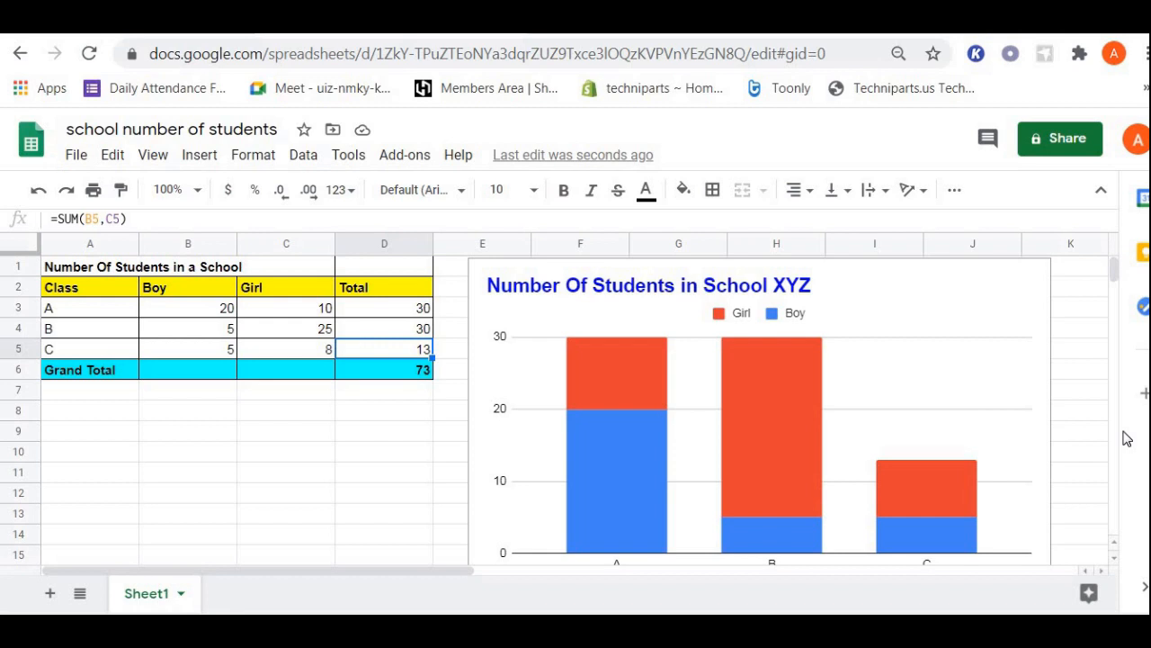
pyautogui.moveTo(145, 428)
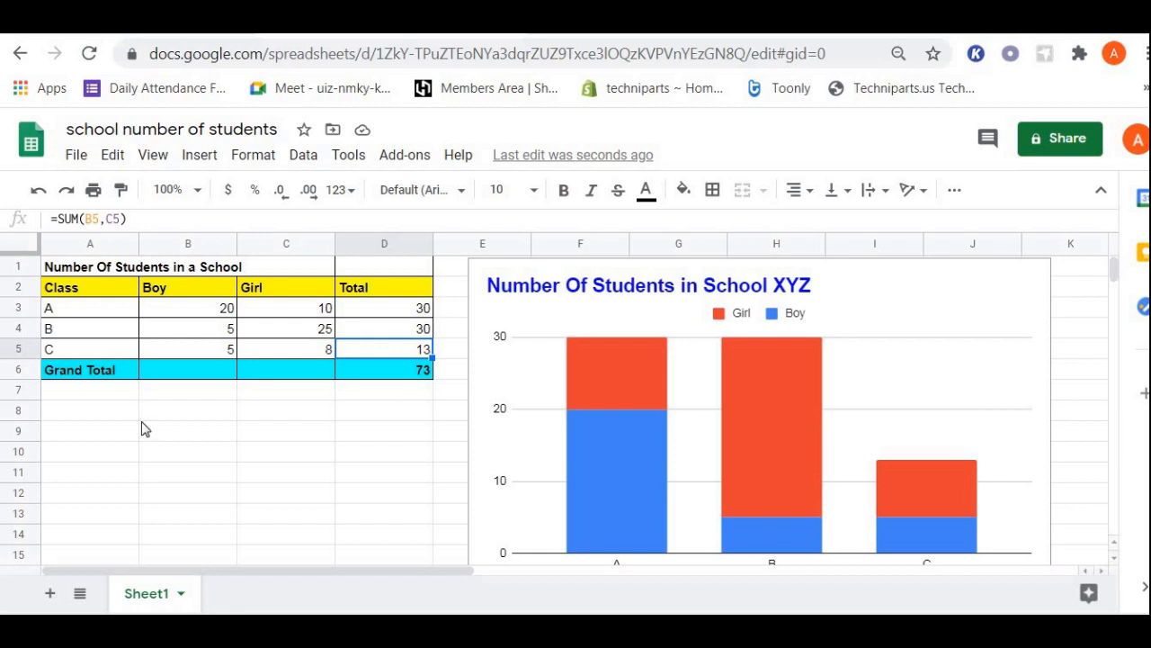
pyautogui.moveTo(97, 400)
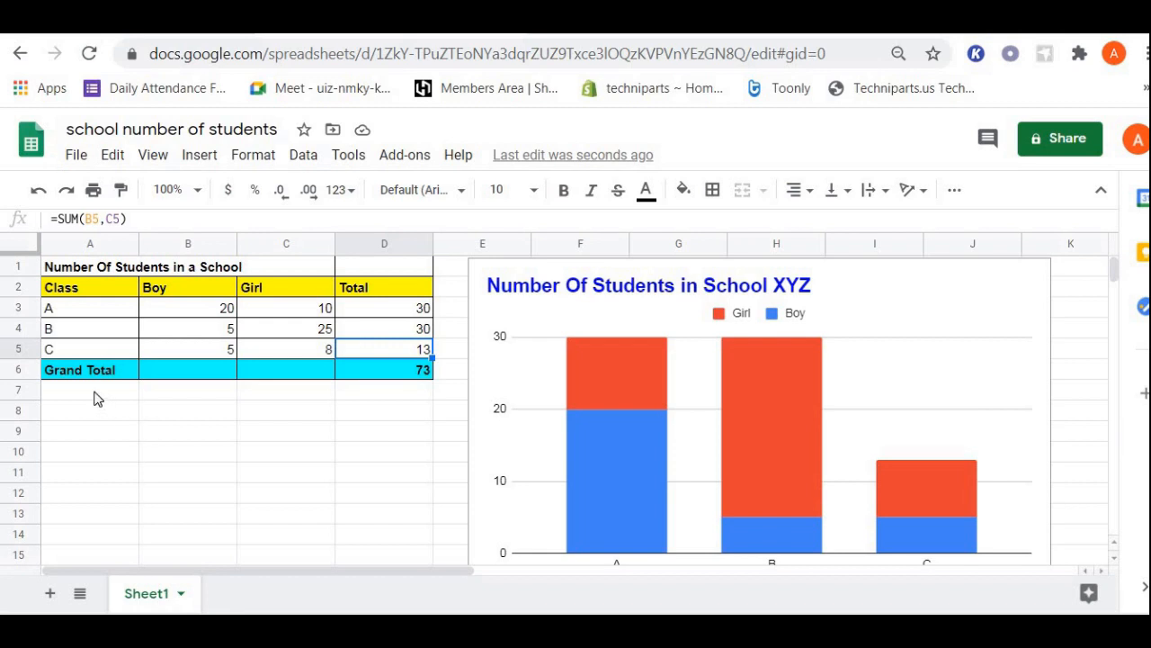
pyautogui.moveTo(61, 313)
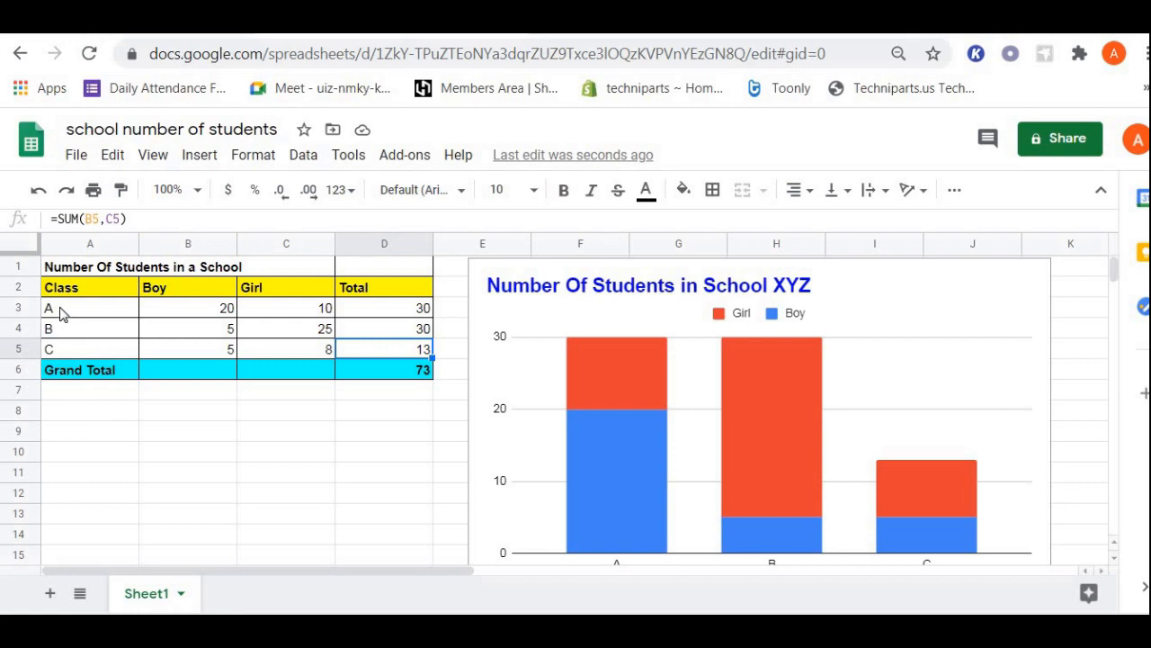
pyautogui.moveTo(72, 313)
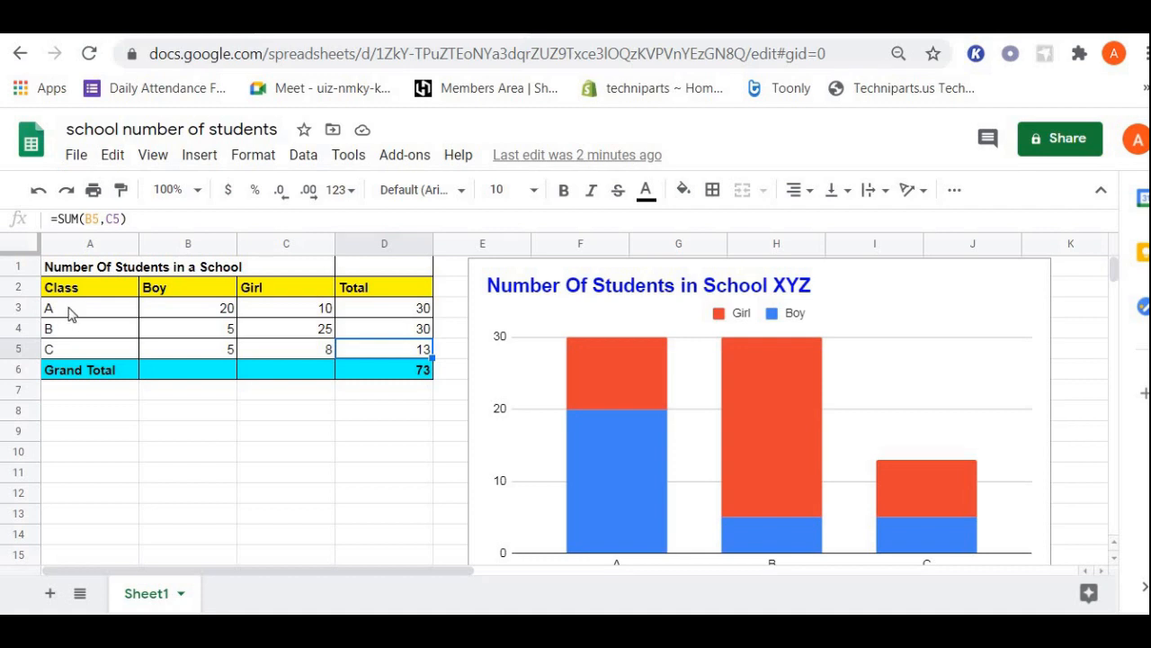
pyautogui.moveTo(63, 338)
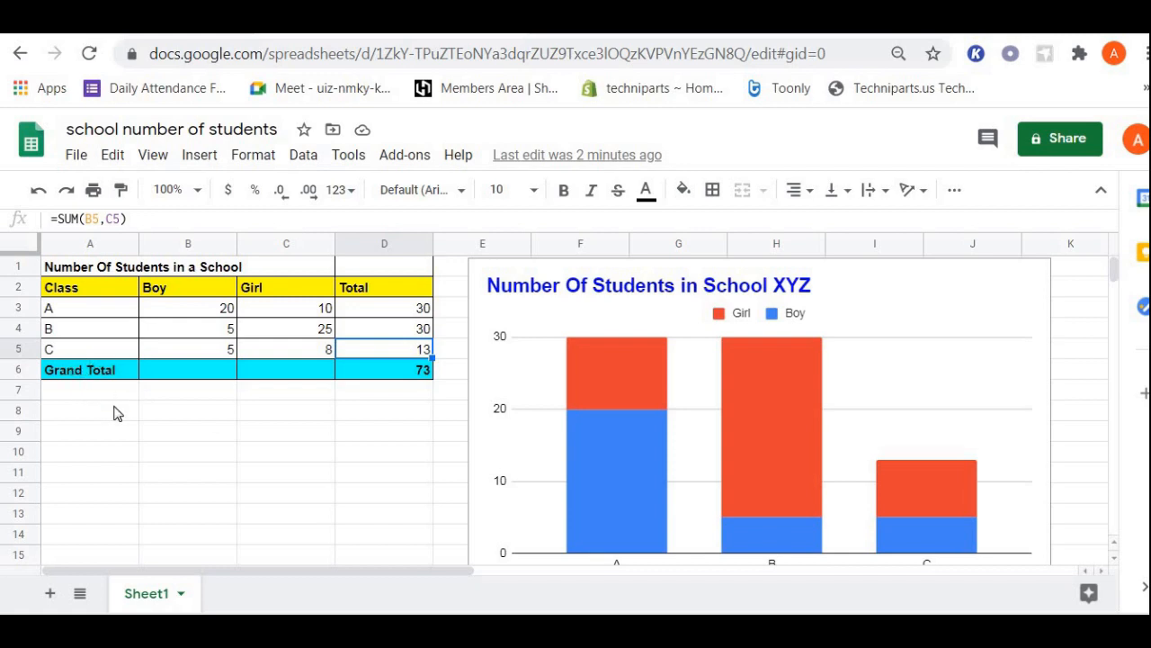
pyautogui.moveTo(255, 333)
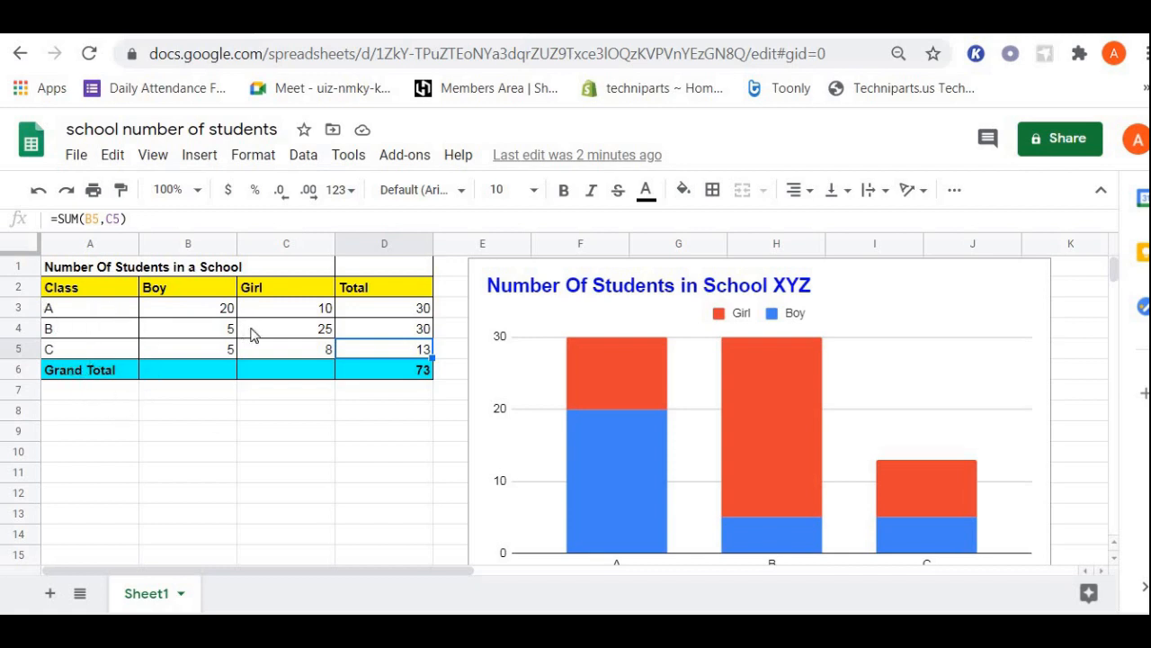
pyautogui.moveTo(205, 409)
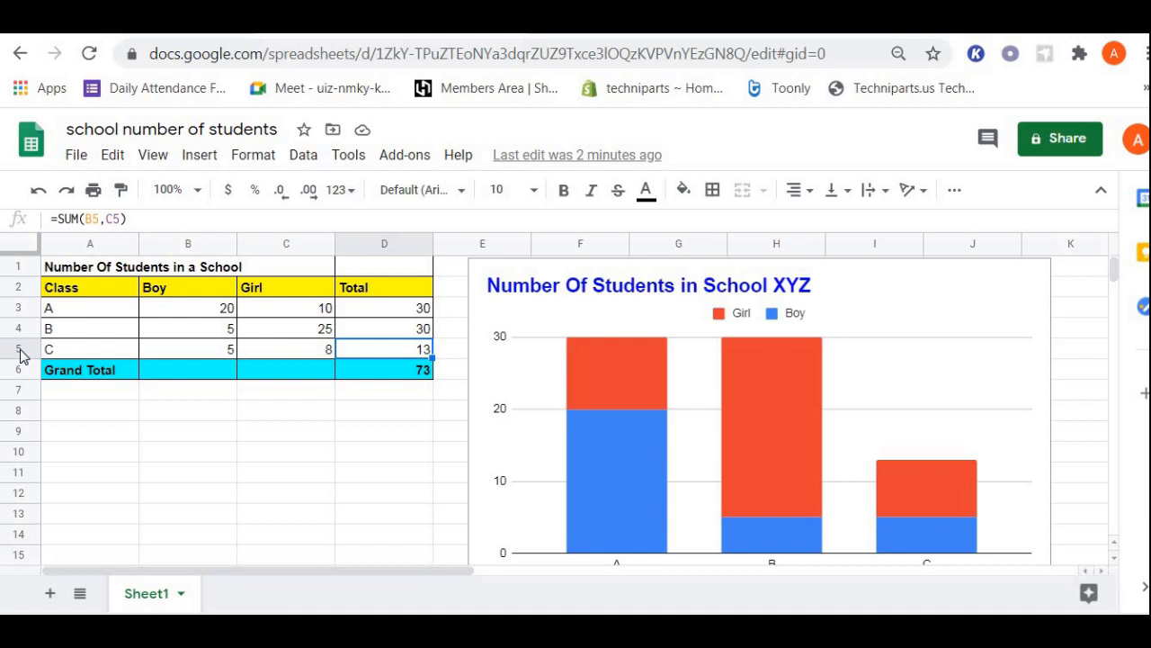
# - Insert a blank row below class C, above the Grand Total row
pyautogui.click(86, 346)
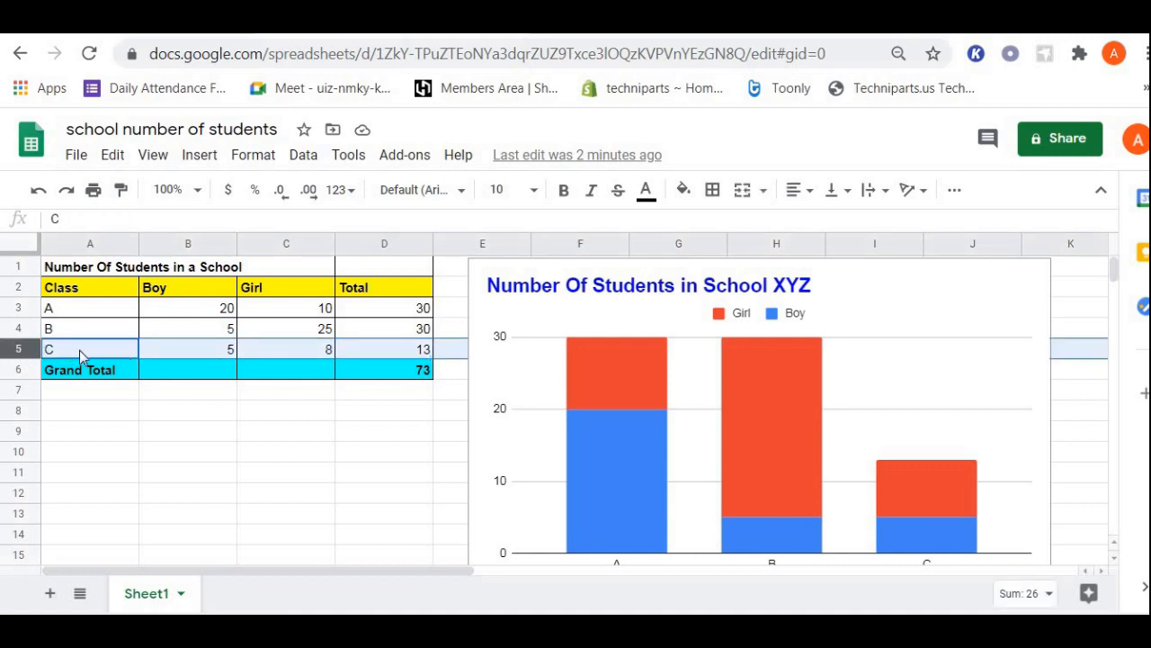
pyautogui.moveTo(62, 356)
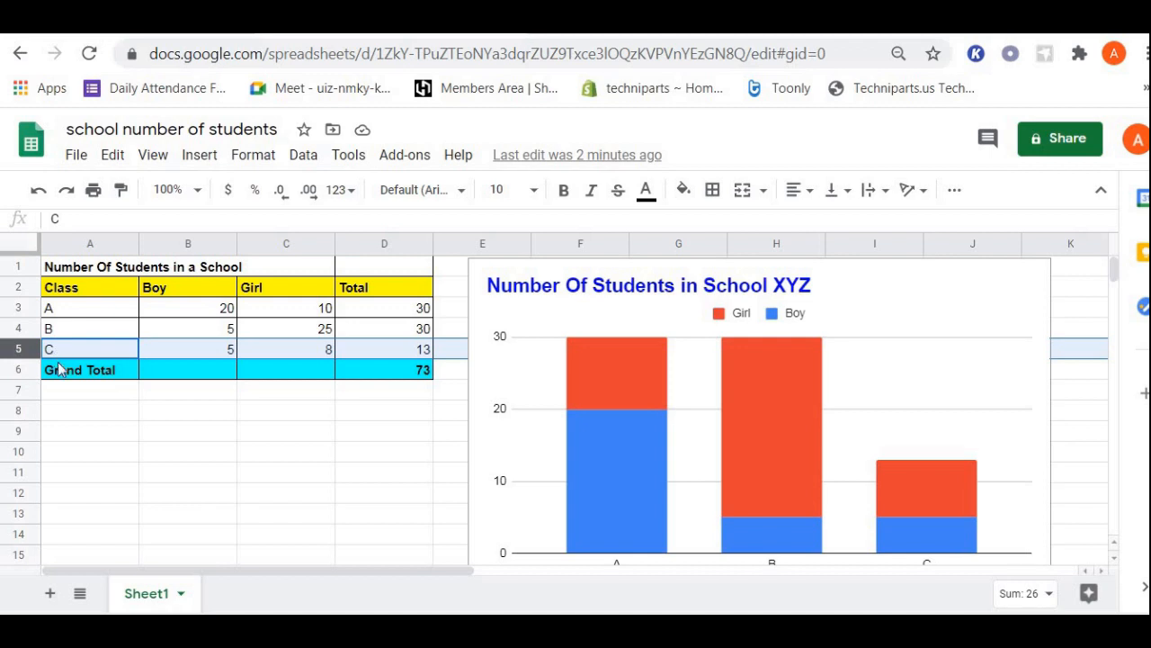
pyautogui.moveTo(29, 343)
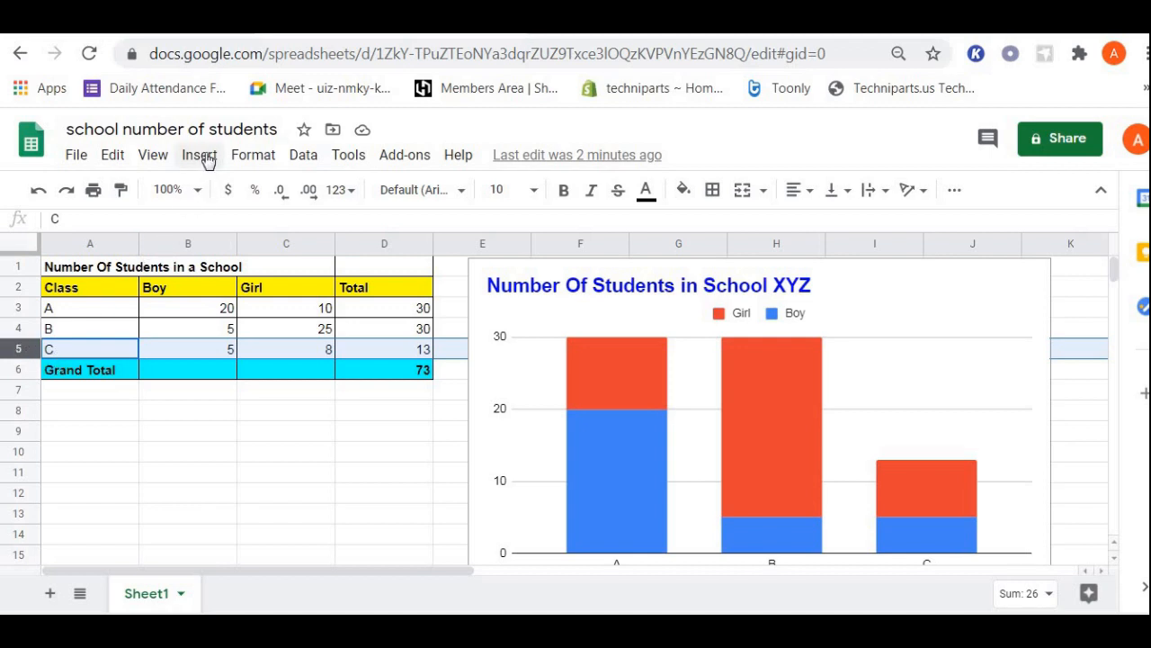
pyautogui.click(198, 154)
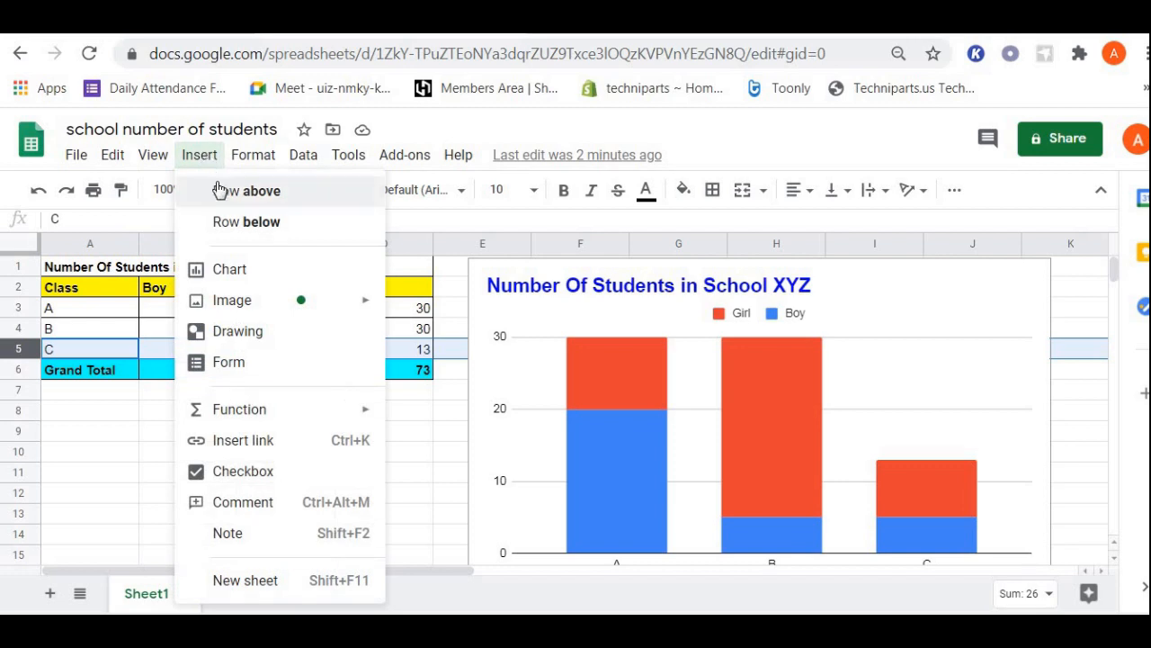
pyautogui.moveTo(232, 221)
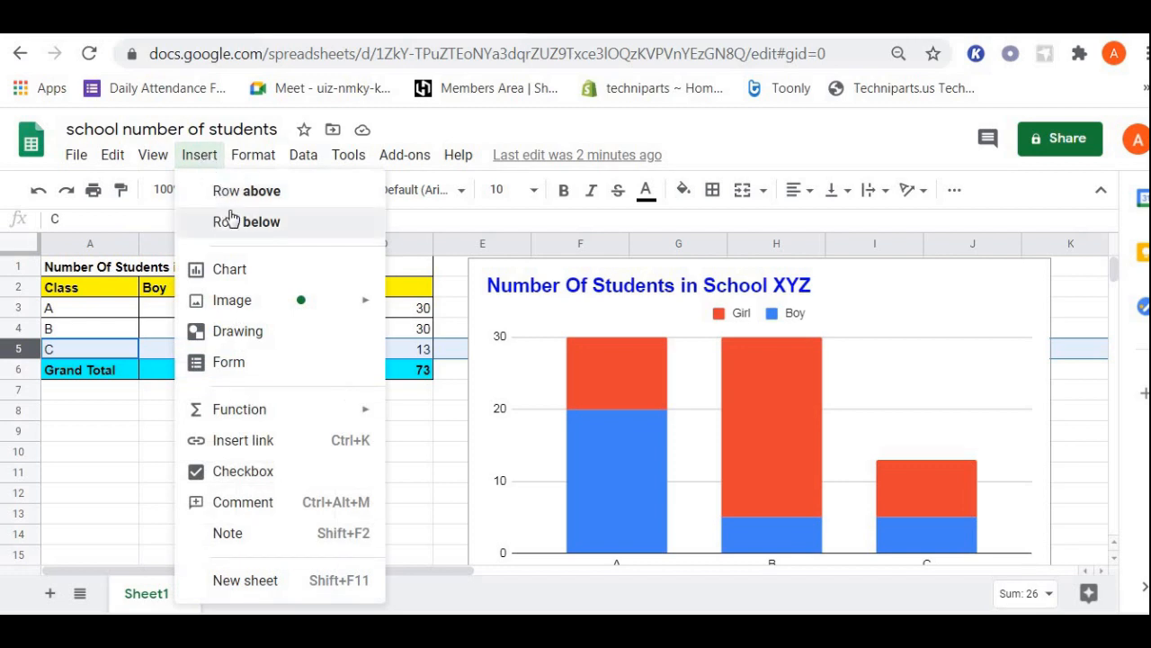
pyautogui.moveTo(245, 191)
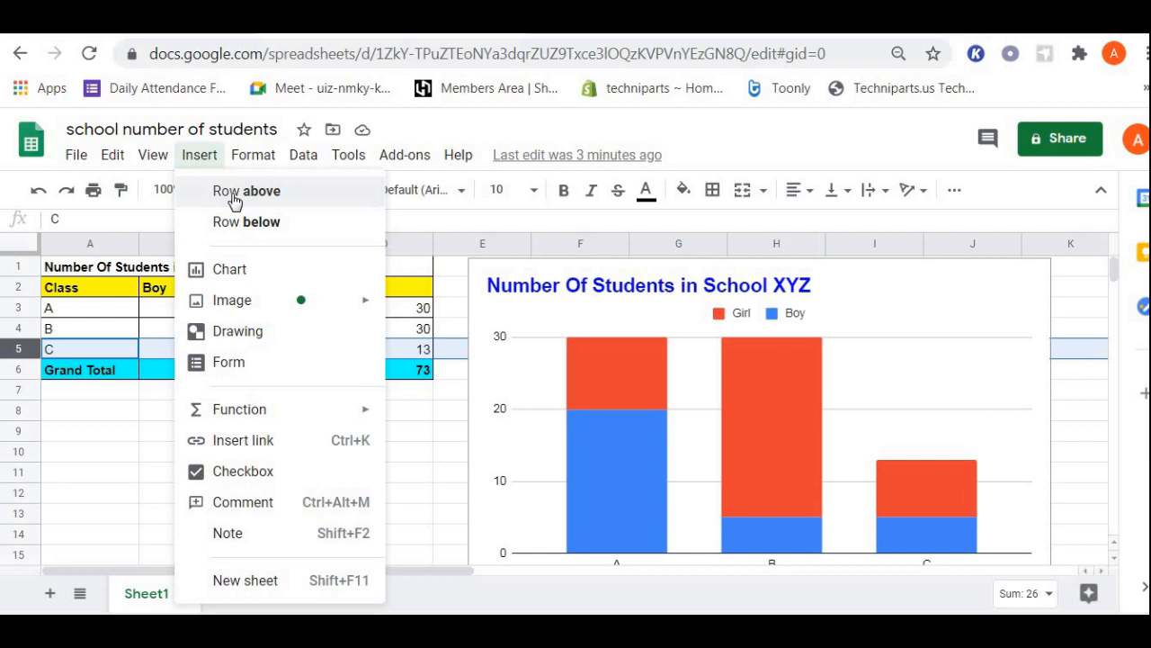
pyautogui.moveTo(238, 223)
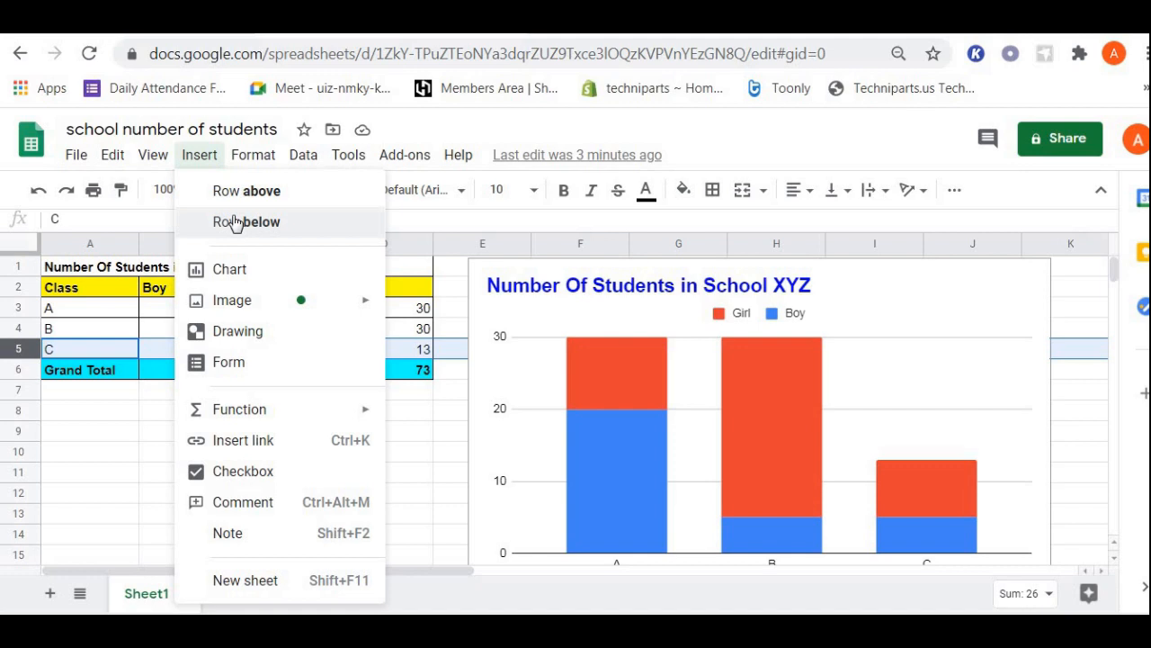
pyautogui.click(245, 223)
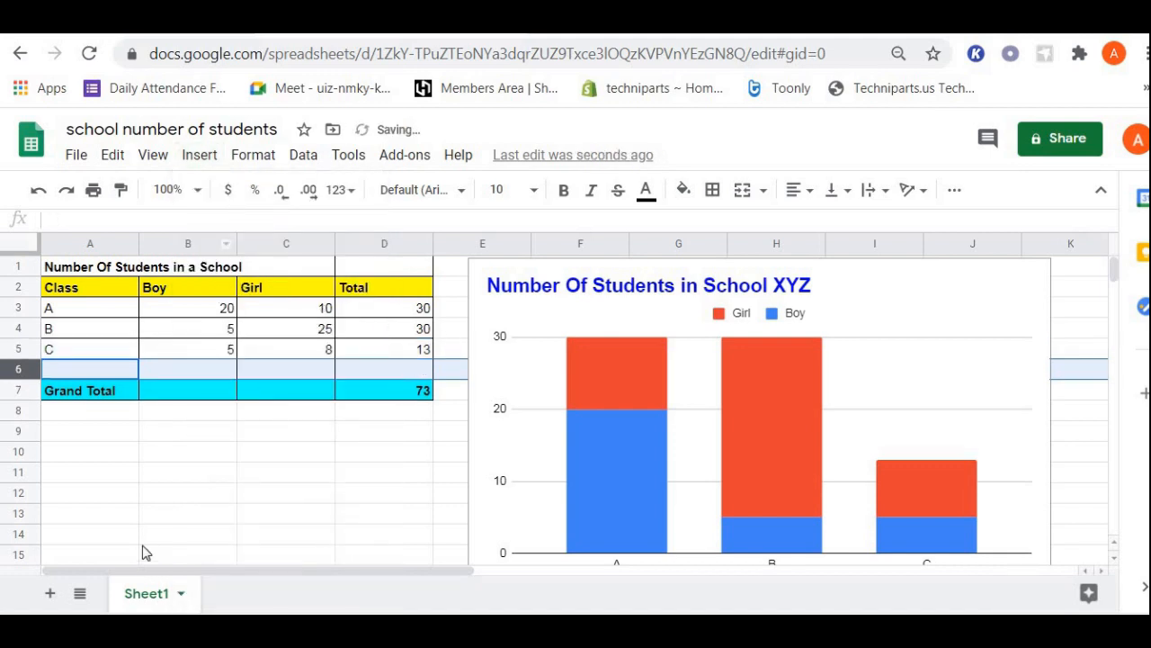
# - Fill row 6 as class D with 5 boys and 6 girls
pyautogui.click(90, 369)
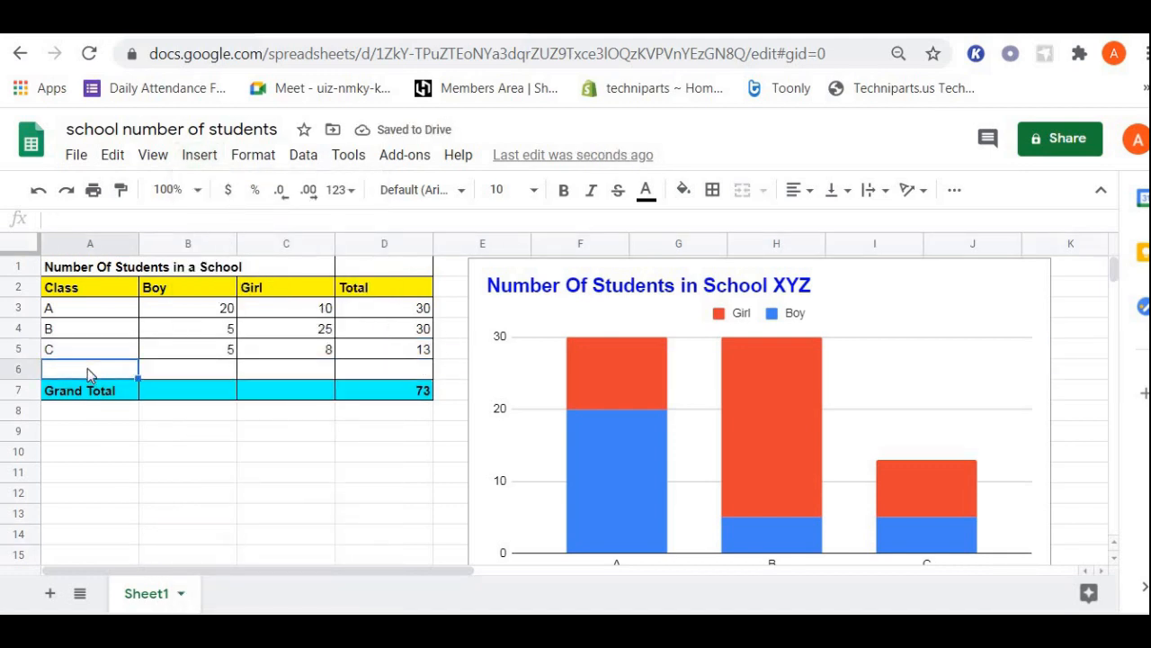
pyautogui.write('D')
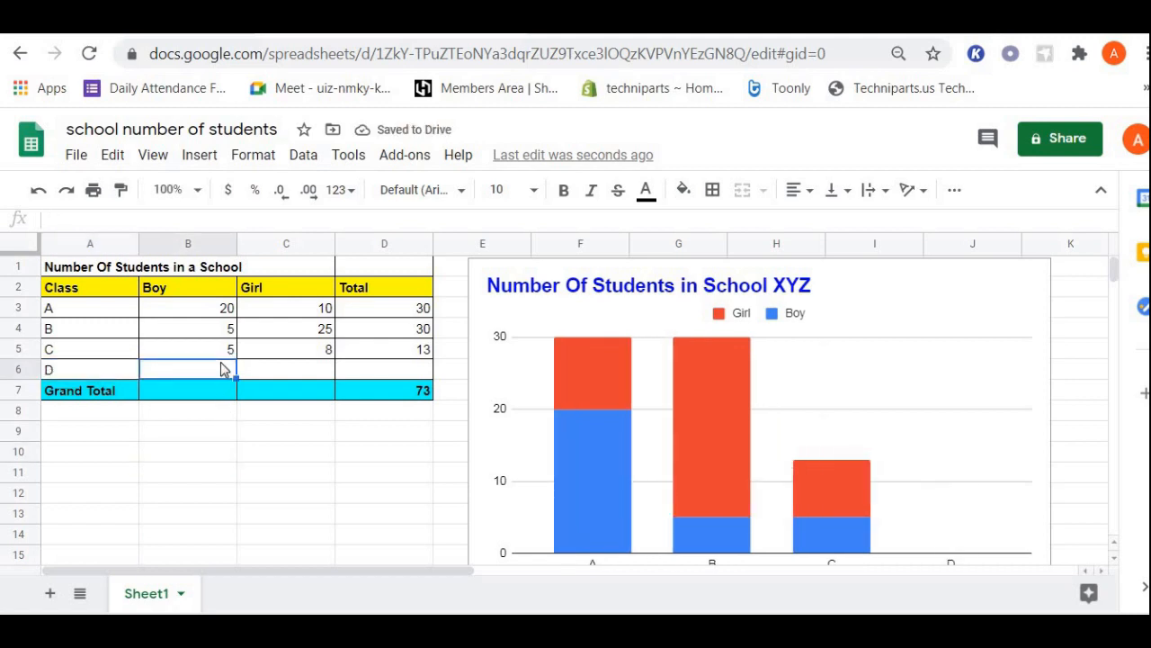
pyautogui.write('5')
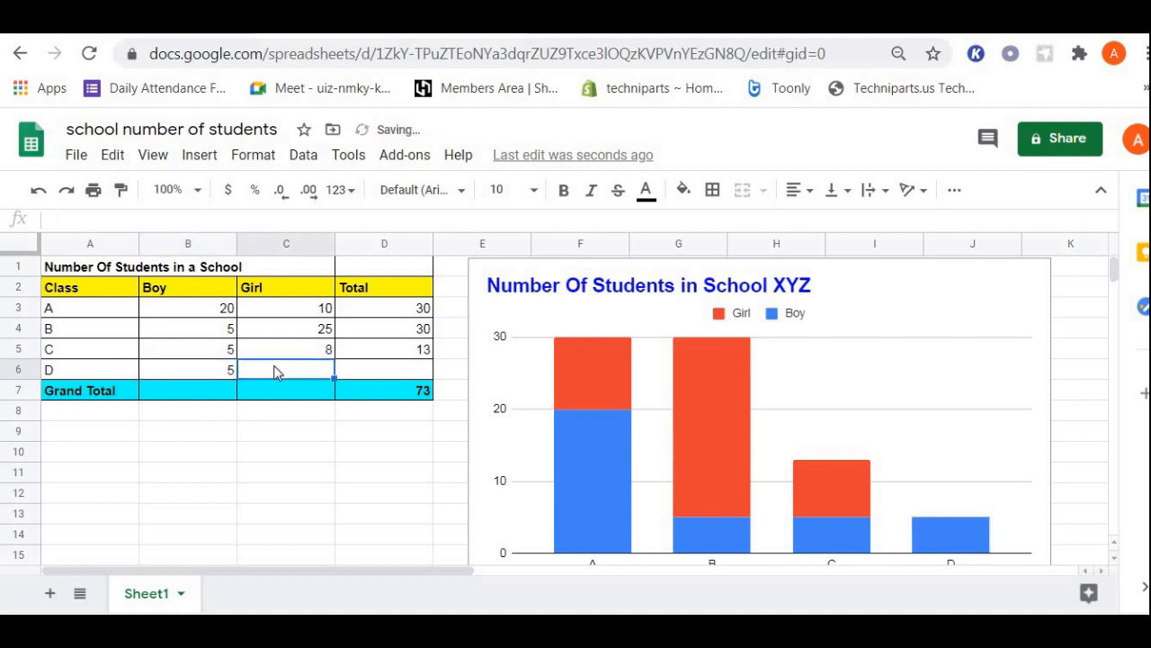
pyautogui.write('6')
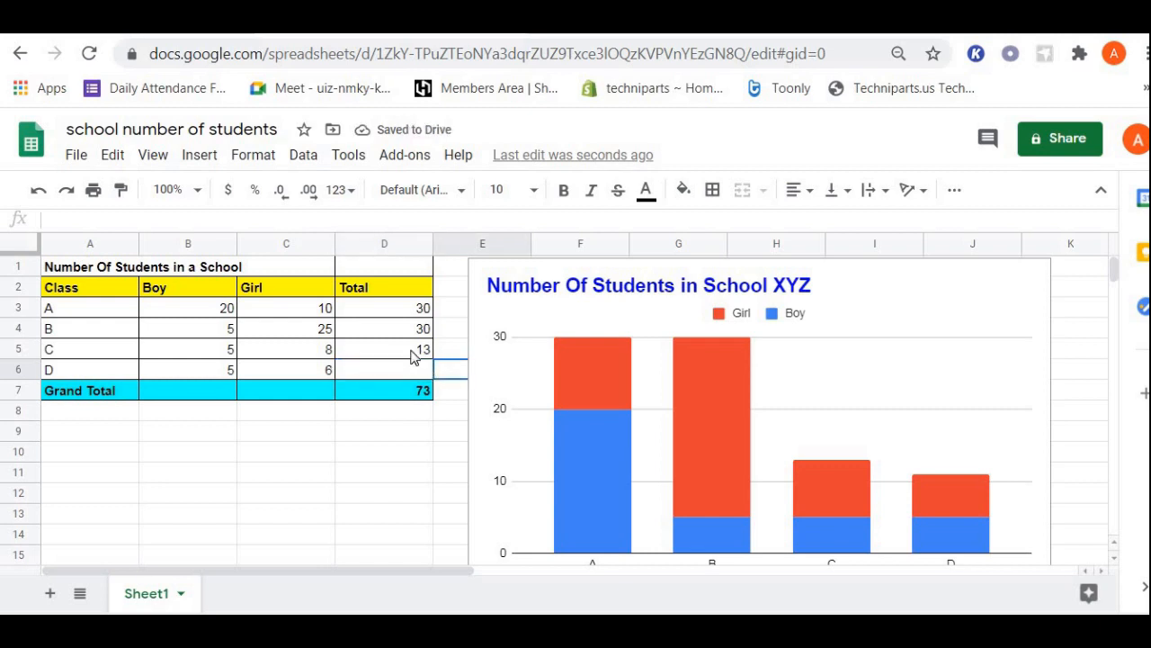
# - Enter =SUM(B6,C6) in D6 so class D's total shows 11
pyautogui.click(385, 349)
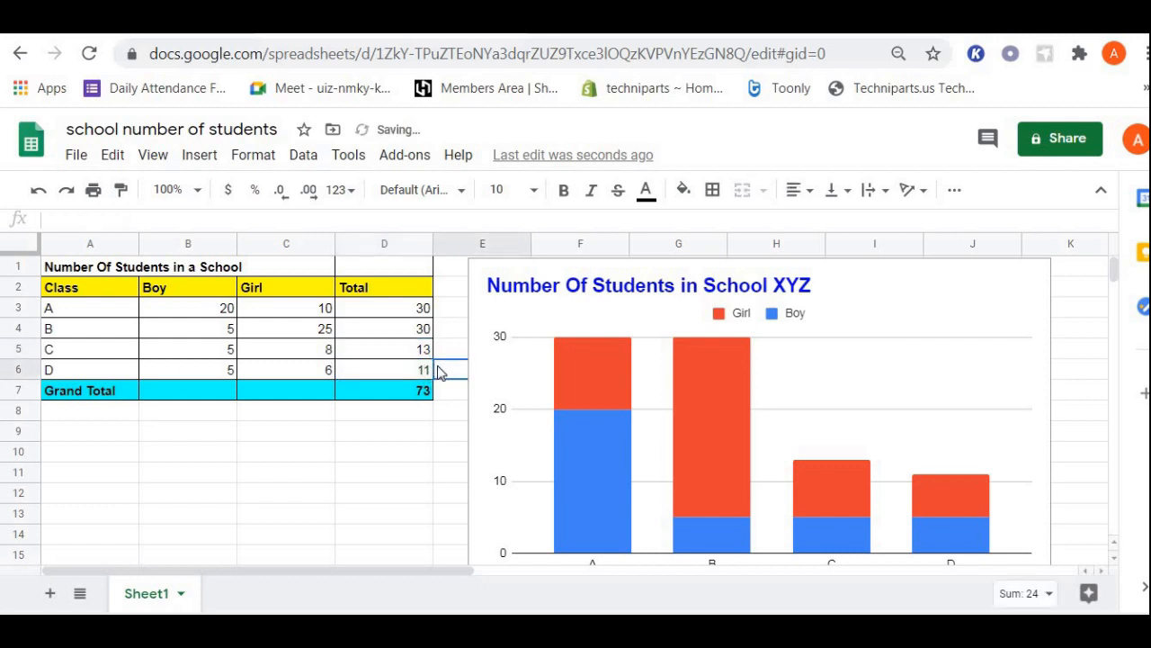
pyautogui.click(383, 371)
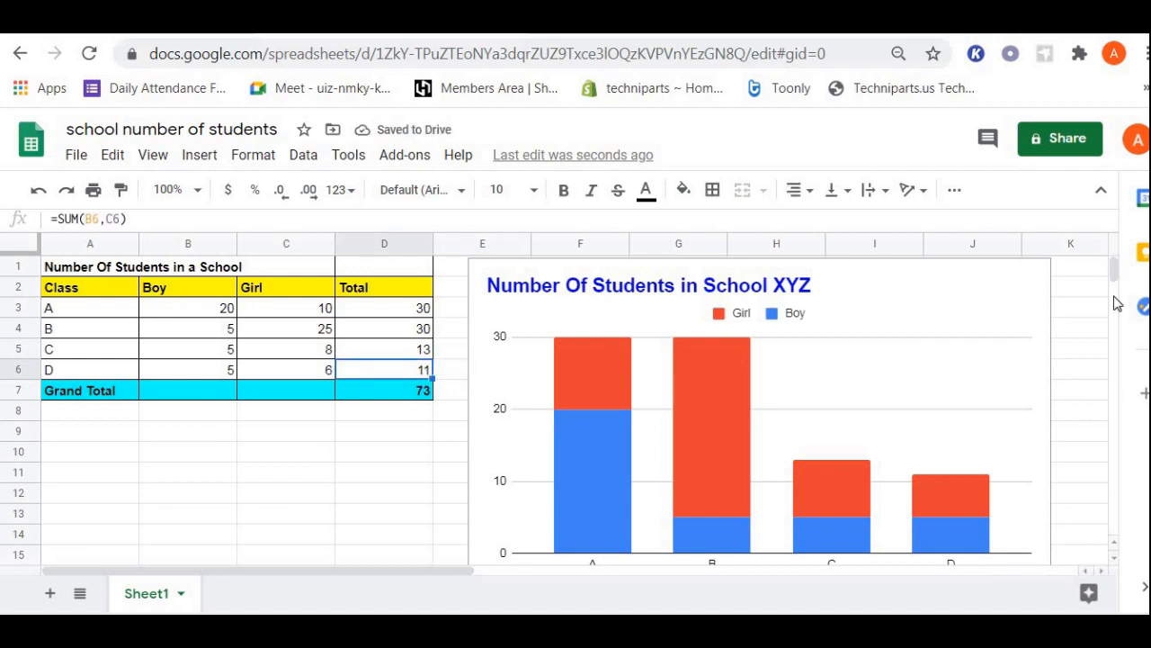
pyautogui.moveTo(1040, 488)
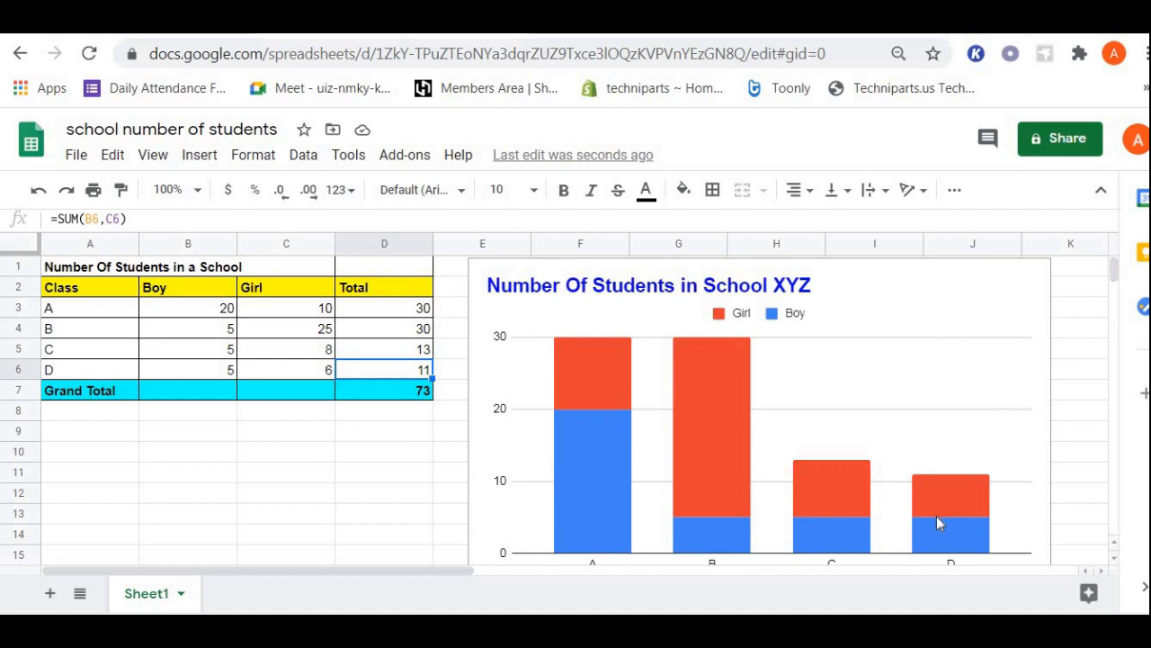
pyautogui.moveTo(439, 436)
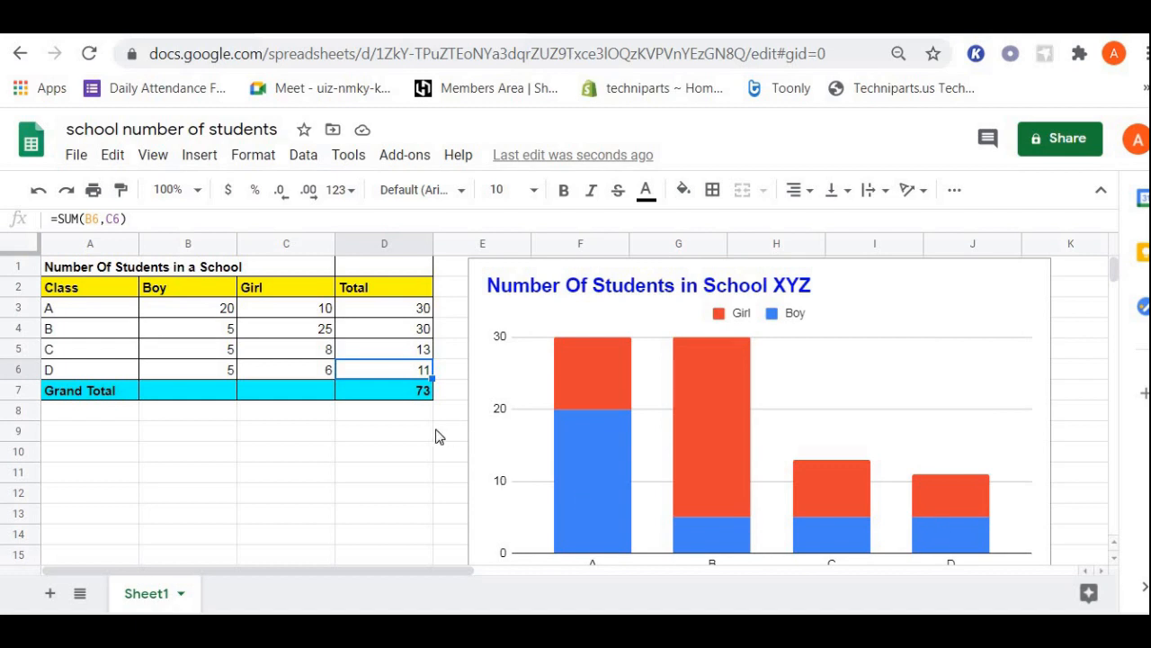
pyautogui.moveTo(55, 358)
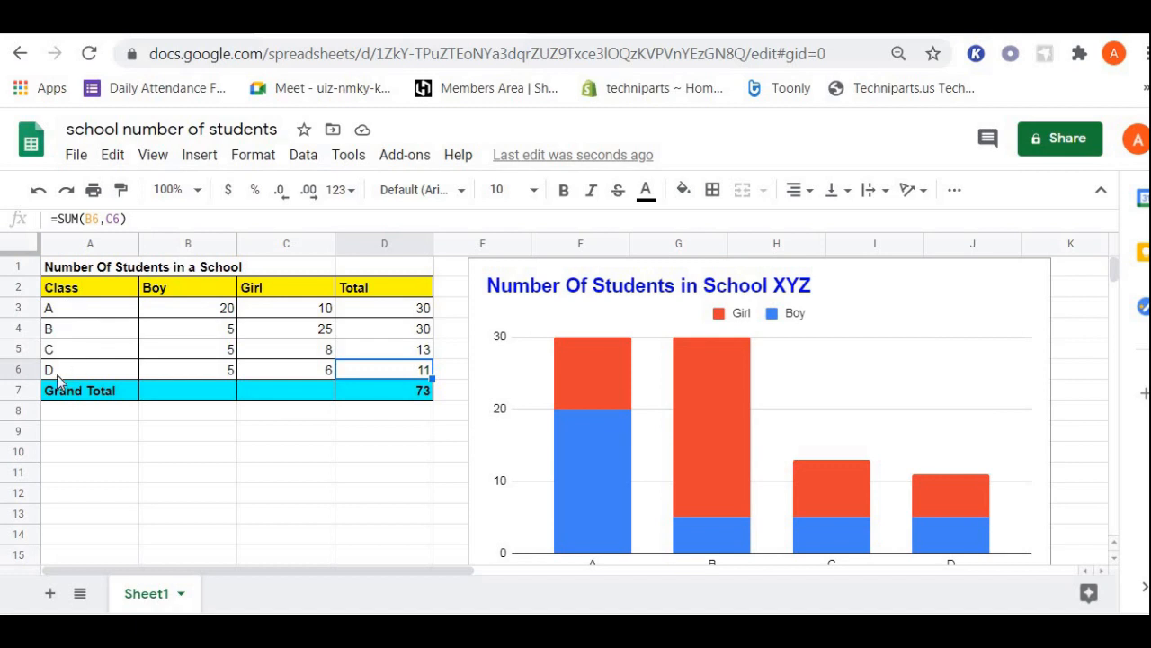
pyautogui.moveTo(122, 437)
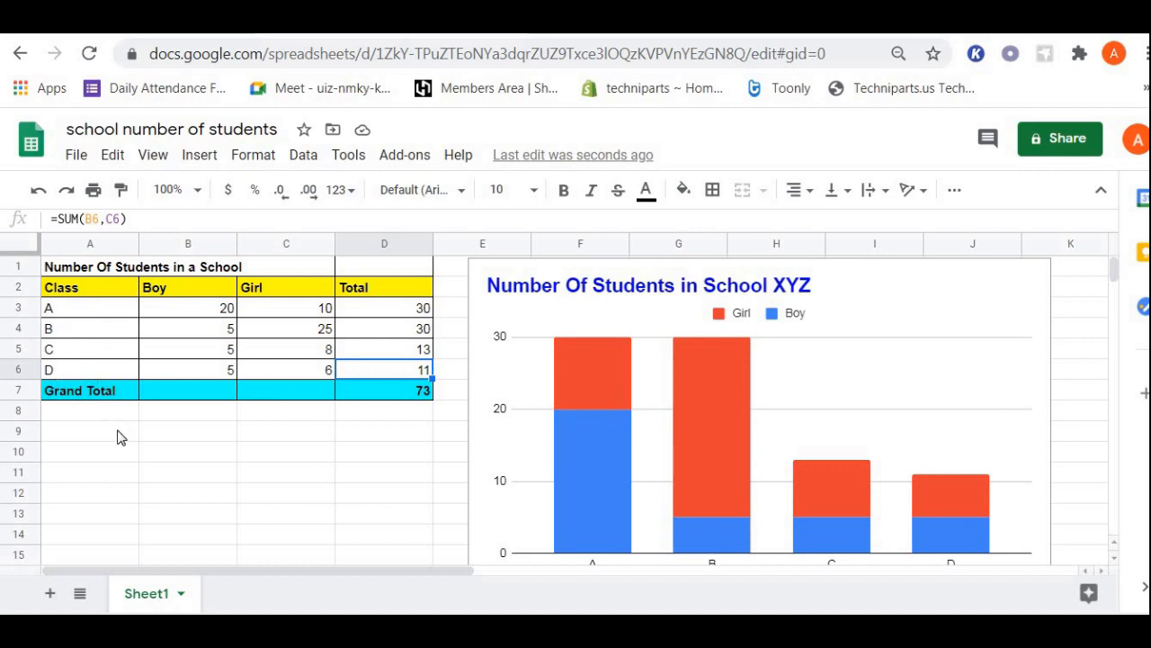
pyautogui.moveTo(173, 441)
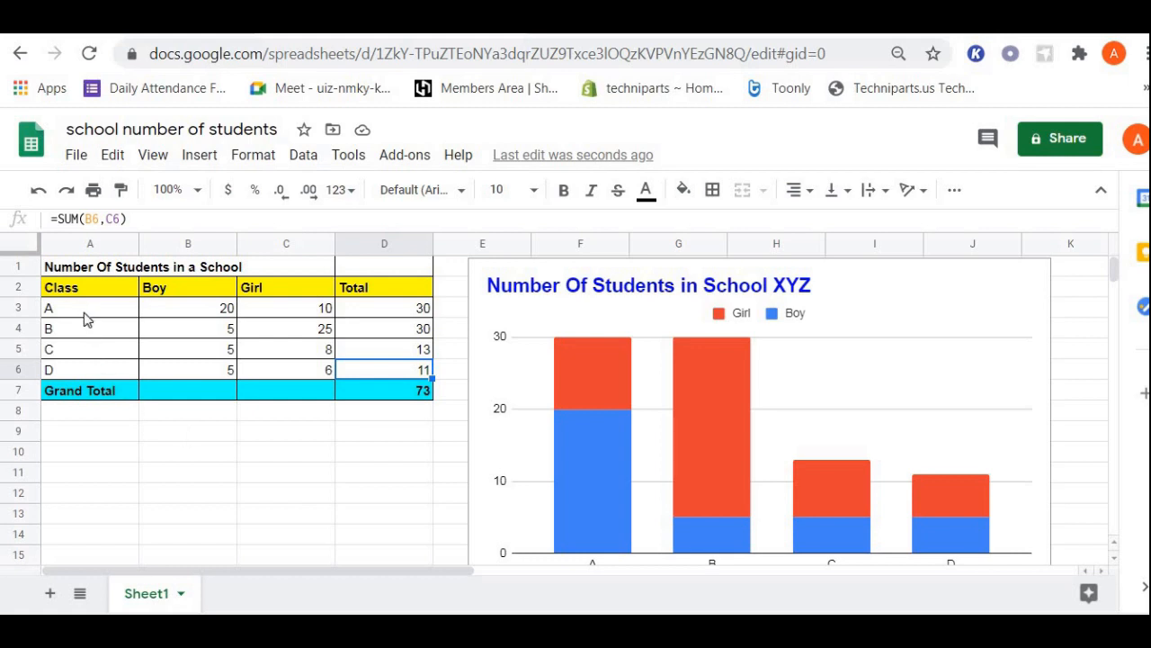
pyautogui.moveTo(152, 315)
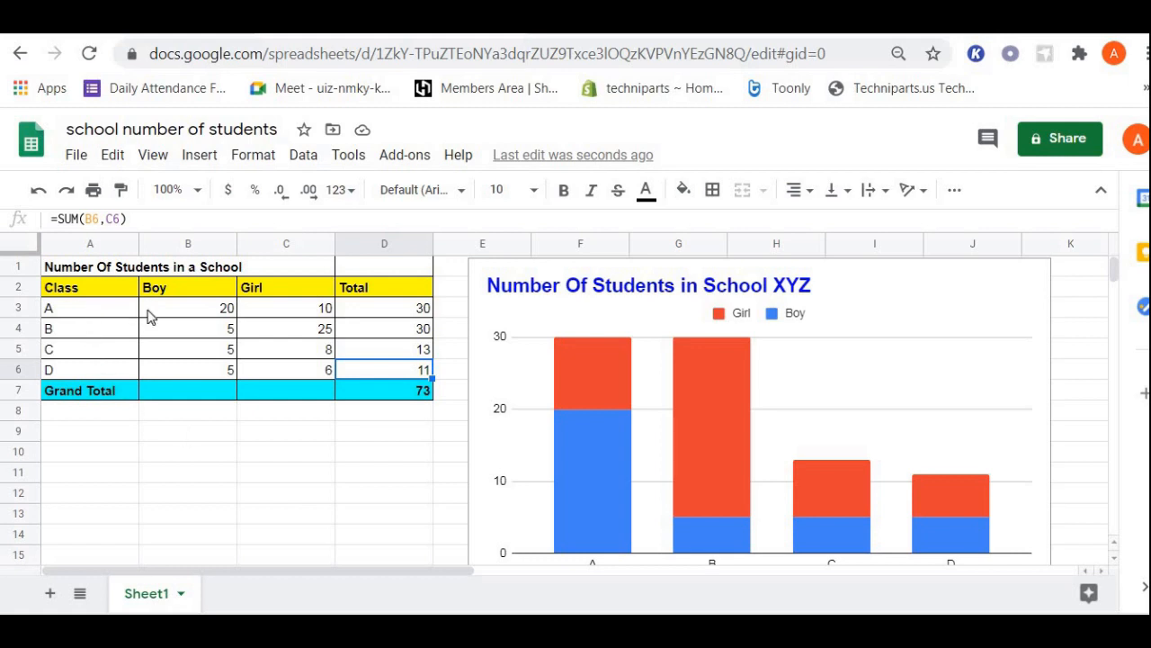
pyautogui.moveTo(178, 317)
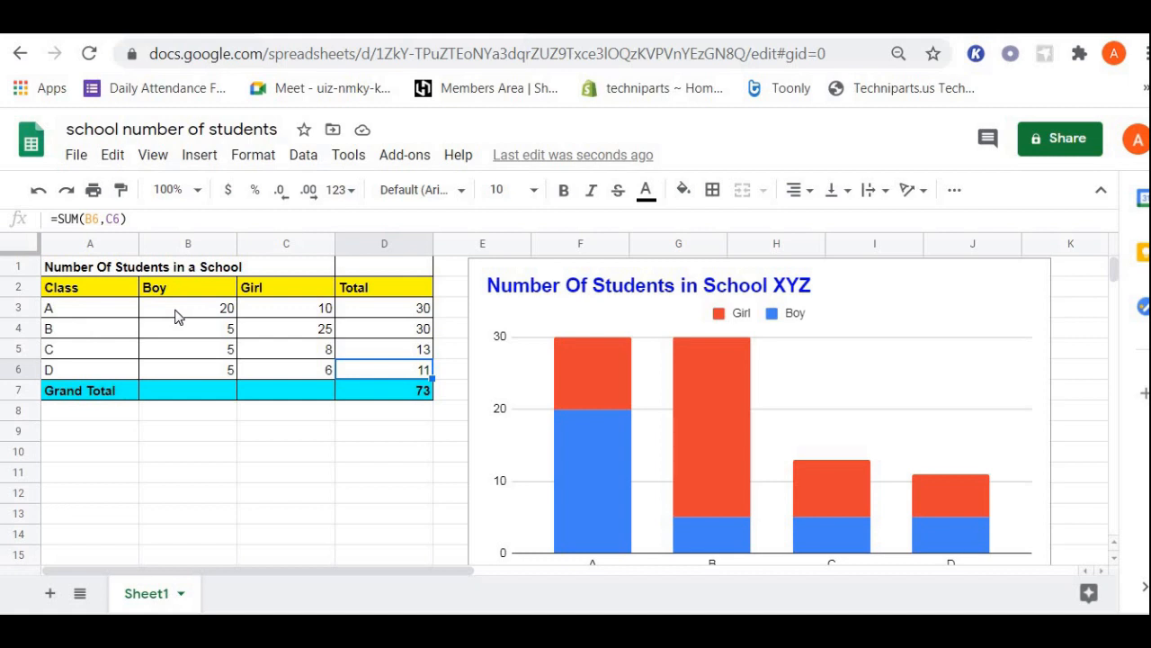
pyautogui.moveTo(191, 430)
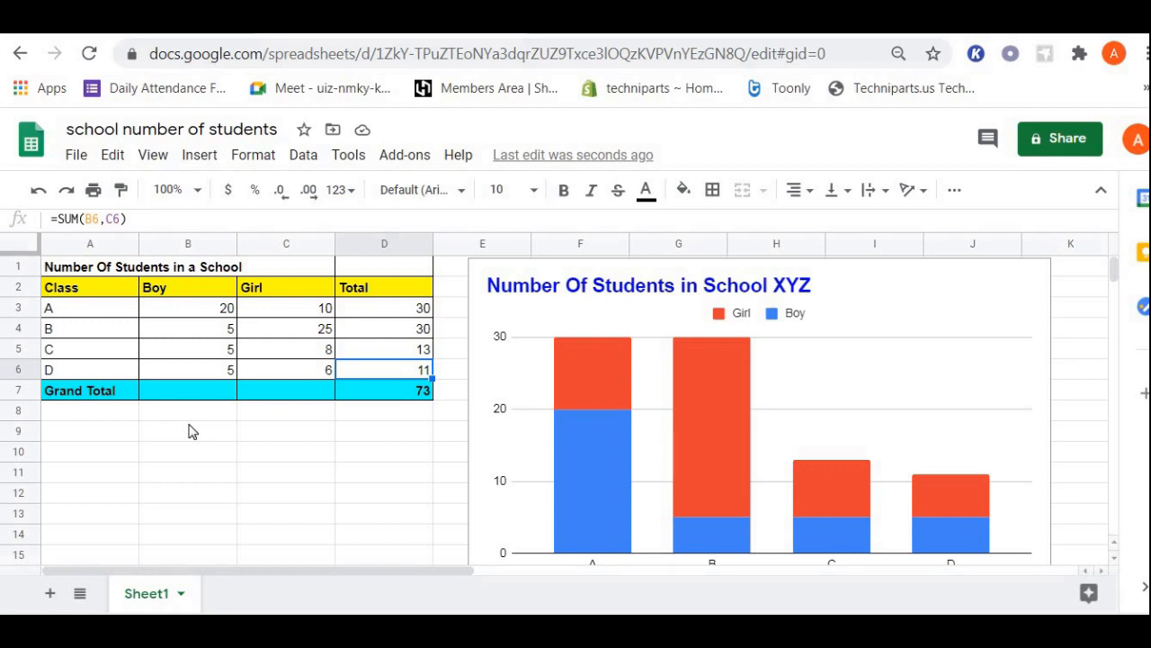
pyautogui.moveTo(392, 453)
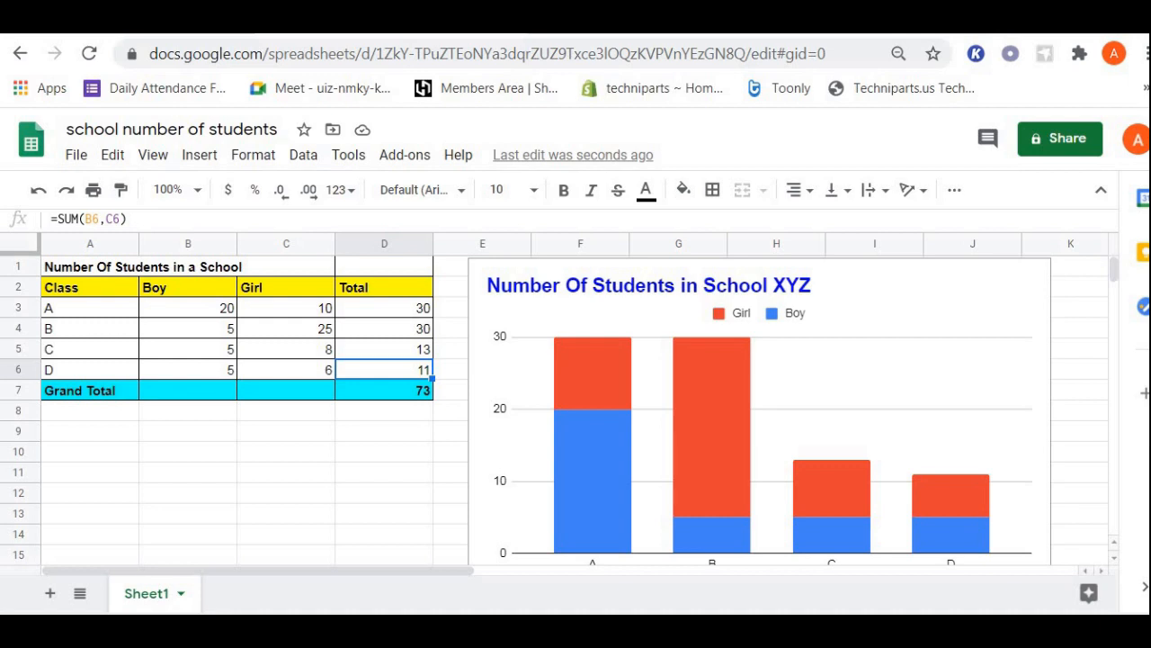
pyautogui.moveTo(392, 453)
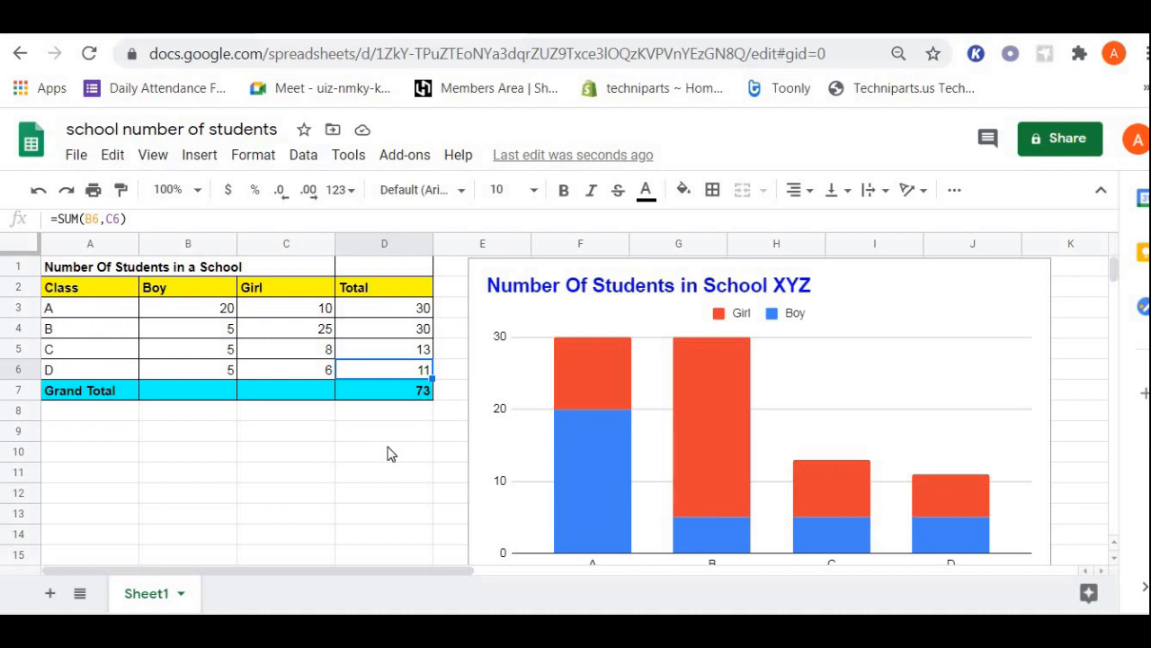
pyautogui.moveTo(387, 479)
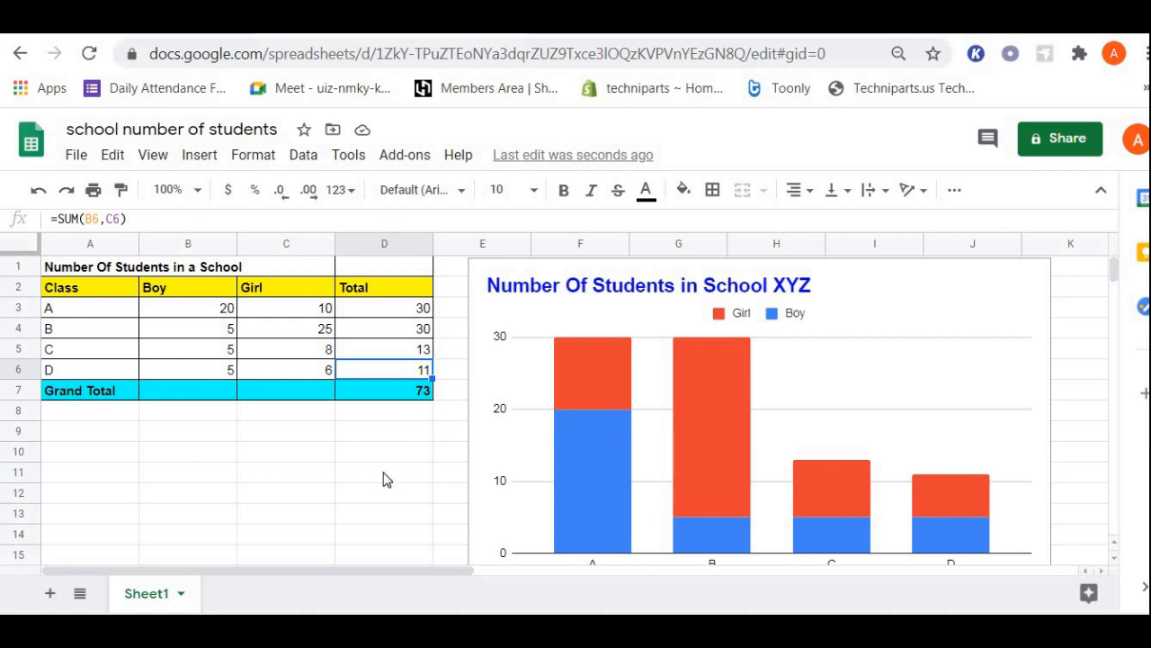